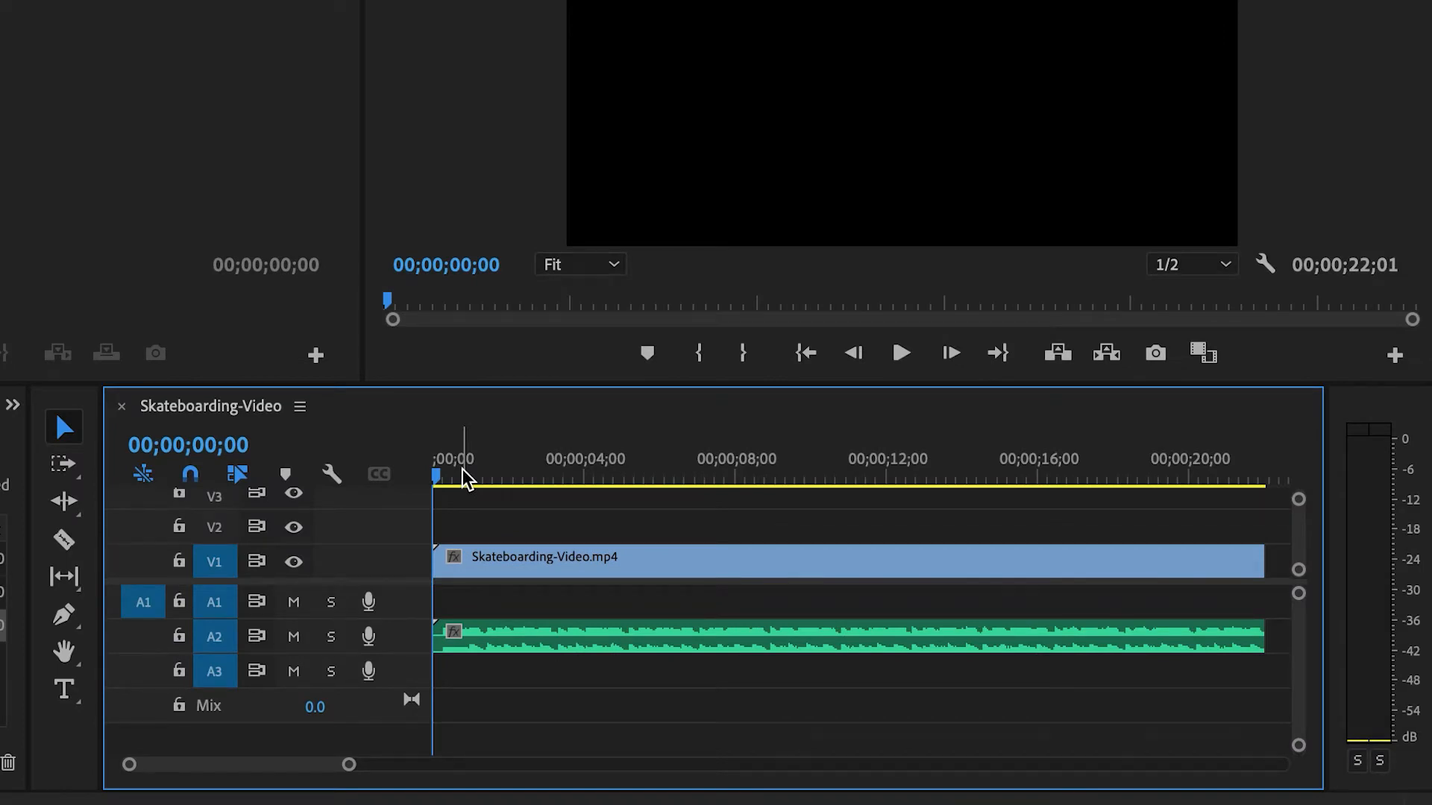
# Step: Preview the sequence, then apply the default Constant Power fade at the music clip's start
pyautogui.click(899, 353)
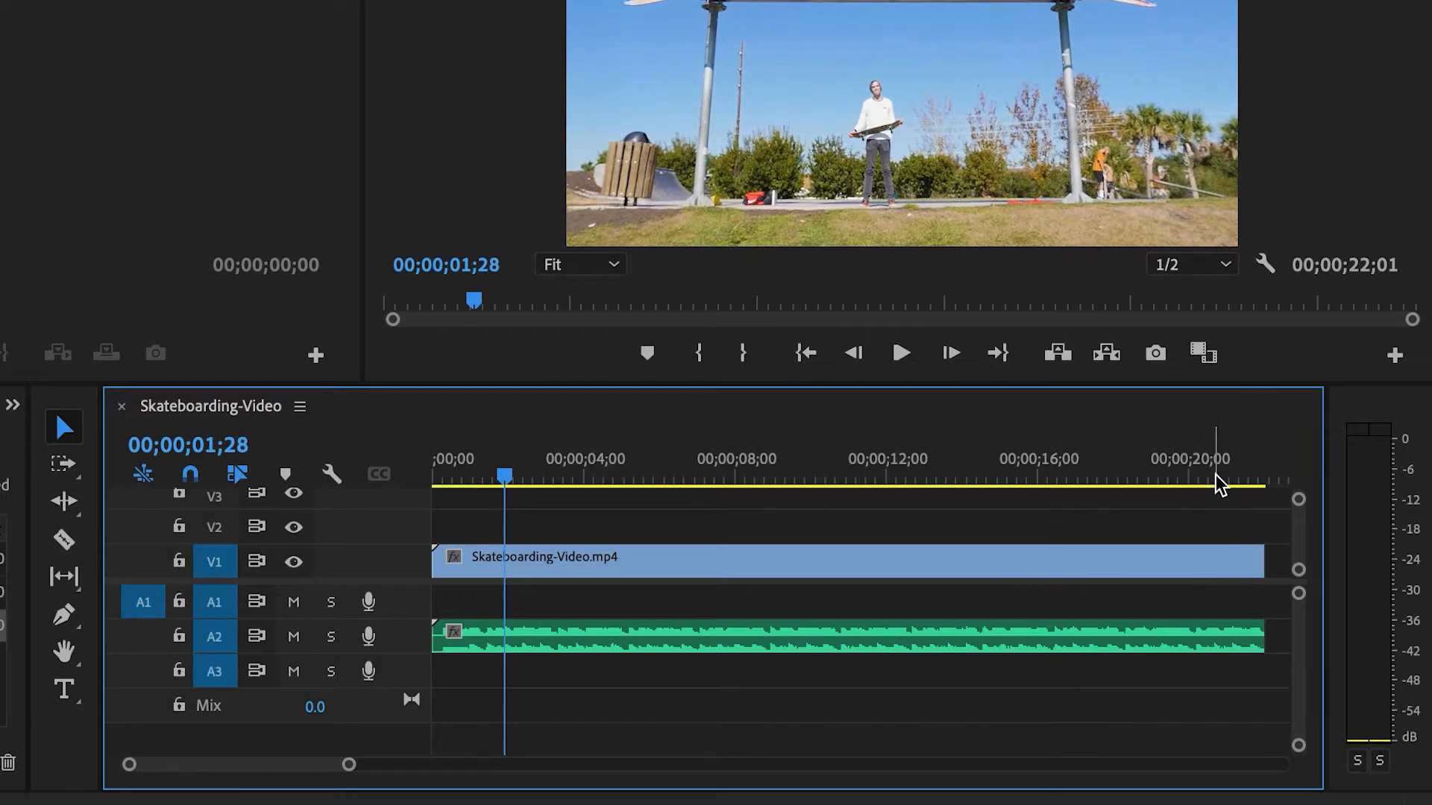
pyautogui.click(900, 352)
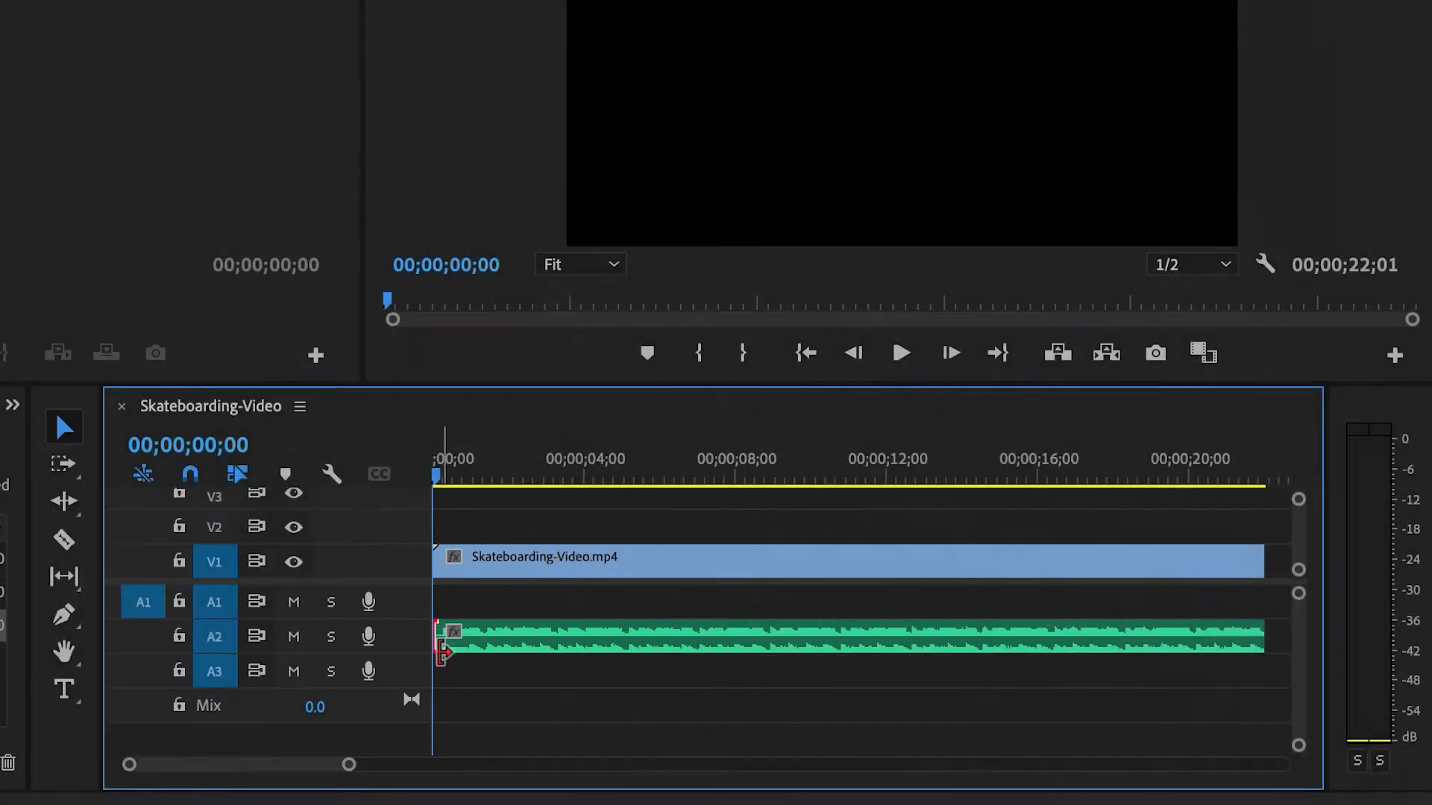
pyautogui.rightClick(443, 634)
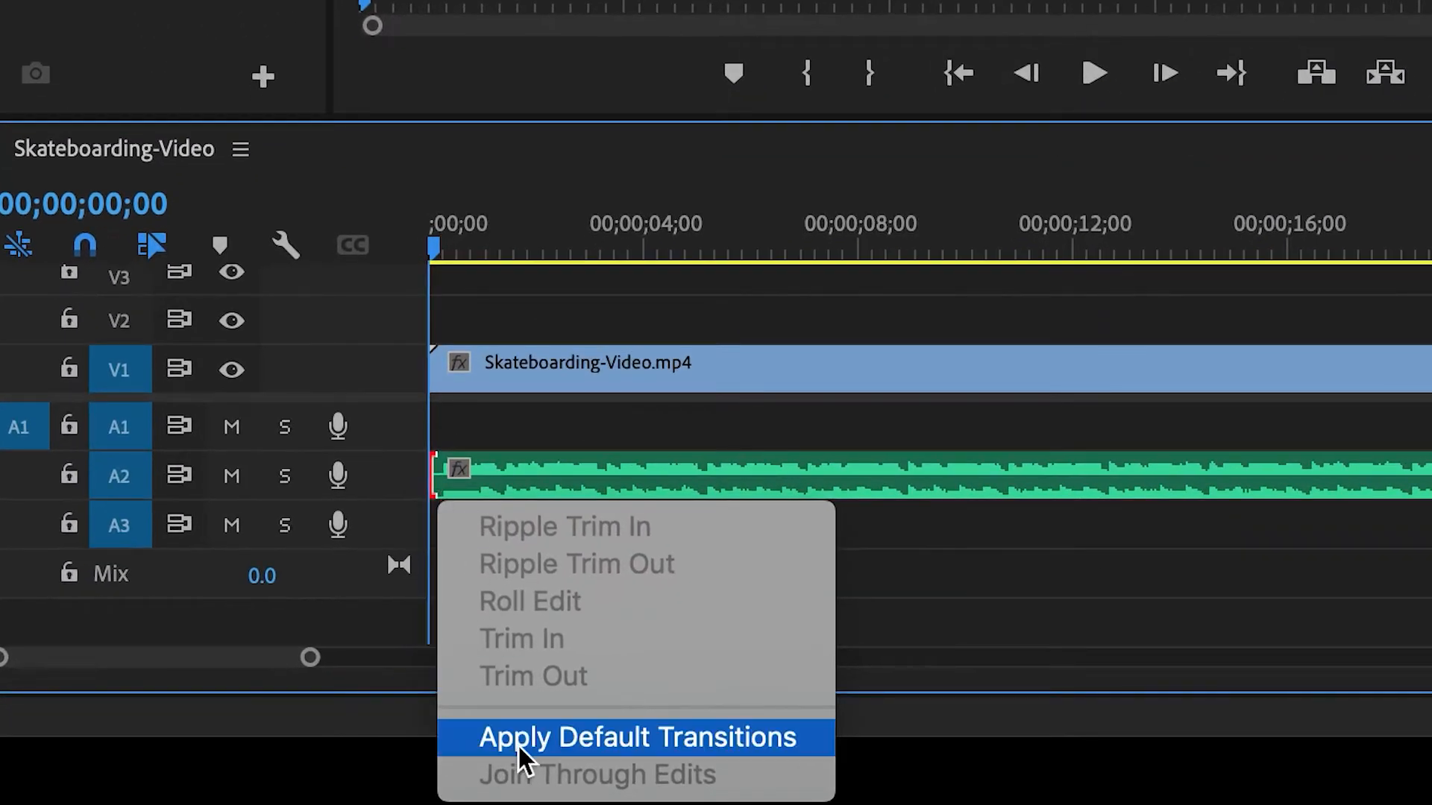
pyautogui.moveTo(695, 757)
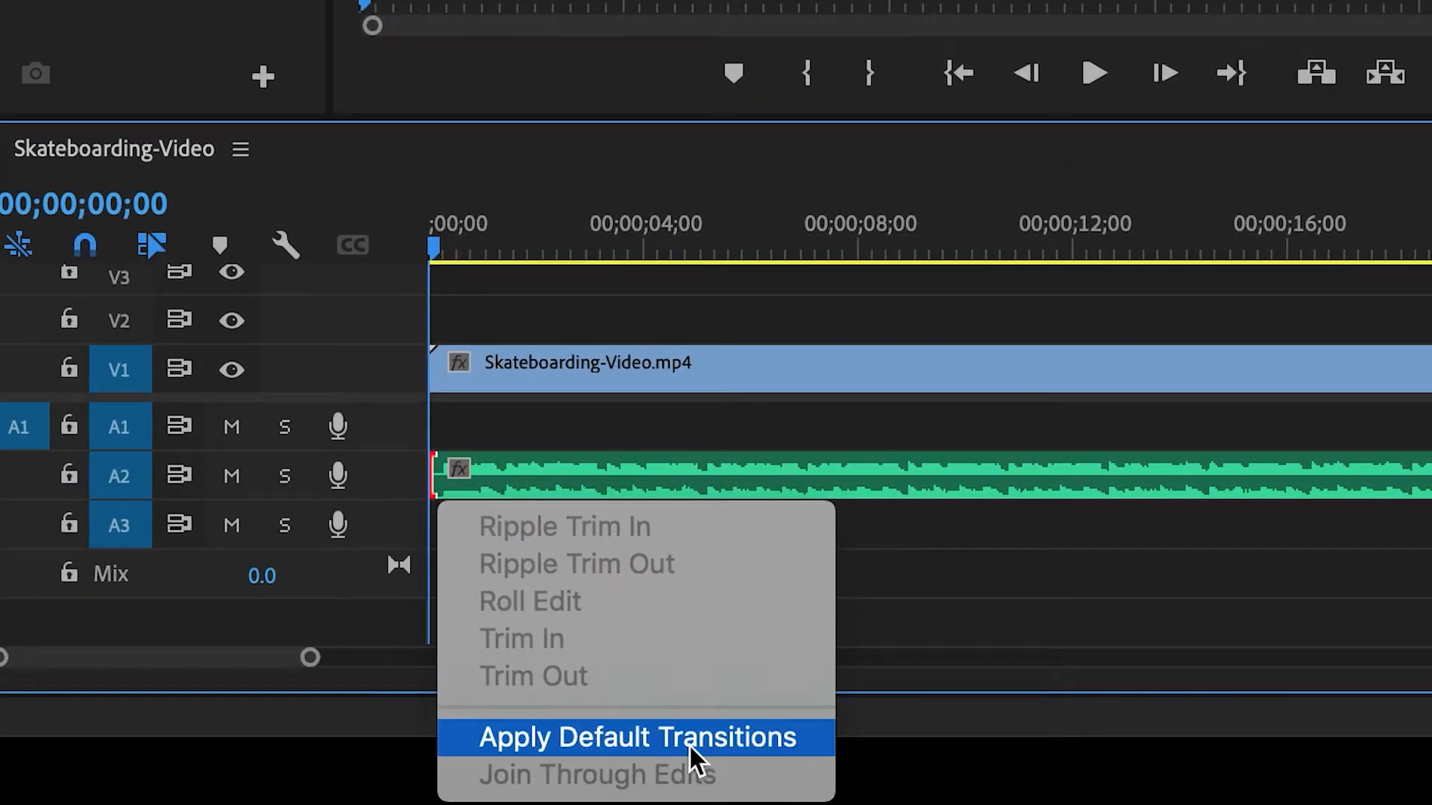
pyautogui.click(635, 737)
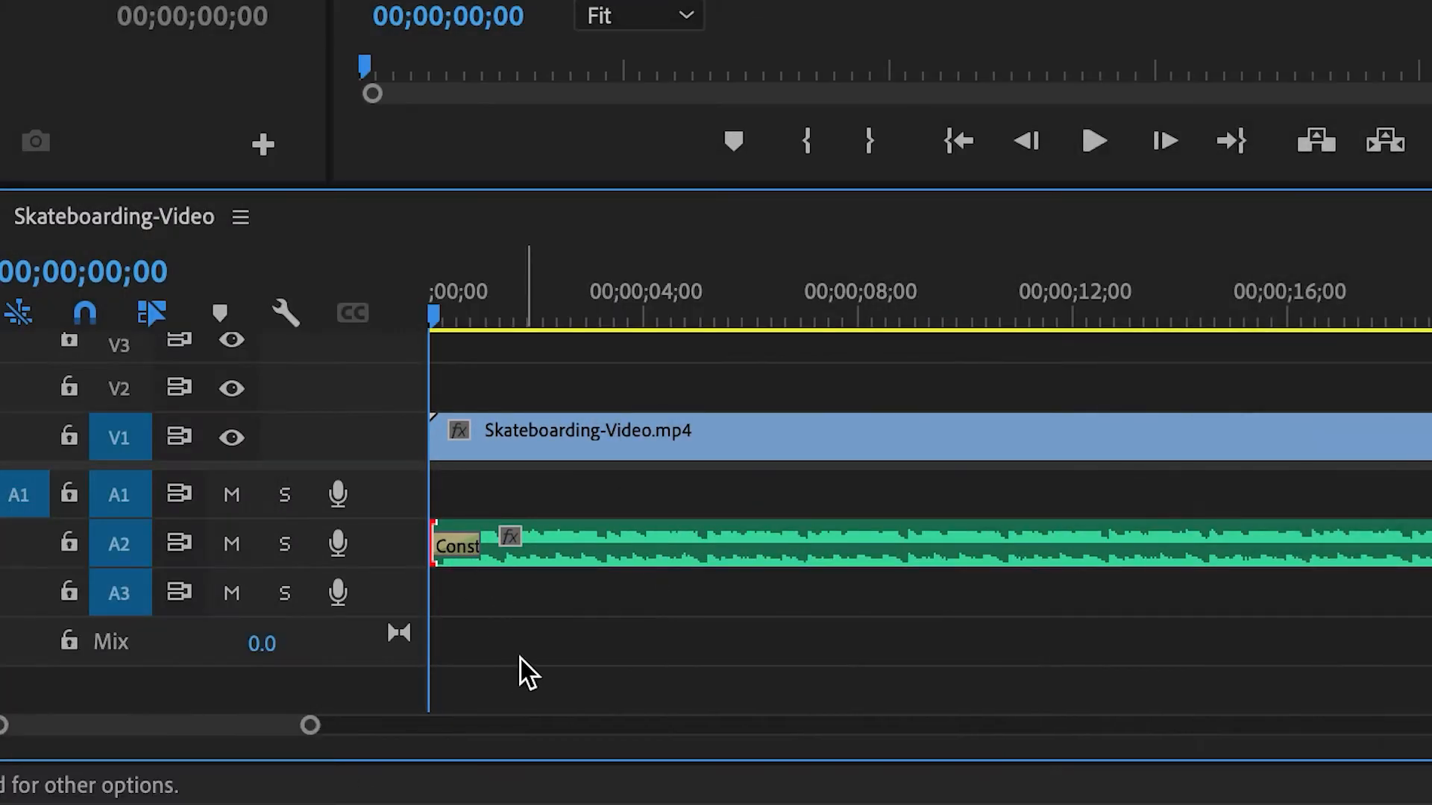
# Step: Lengthen the fade-in transition to a duration of 00;00;02;00
pyautogui.click(1091, 141)
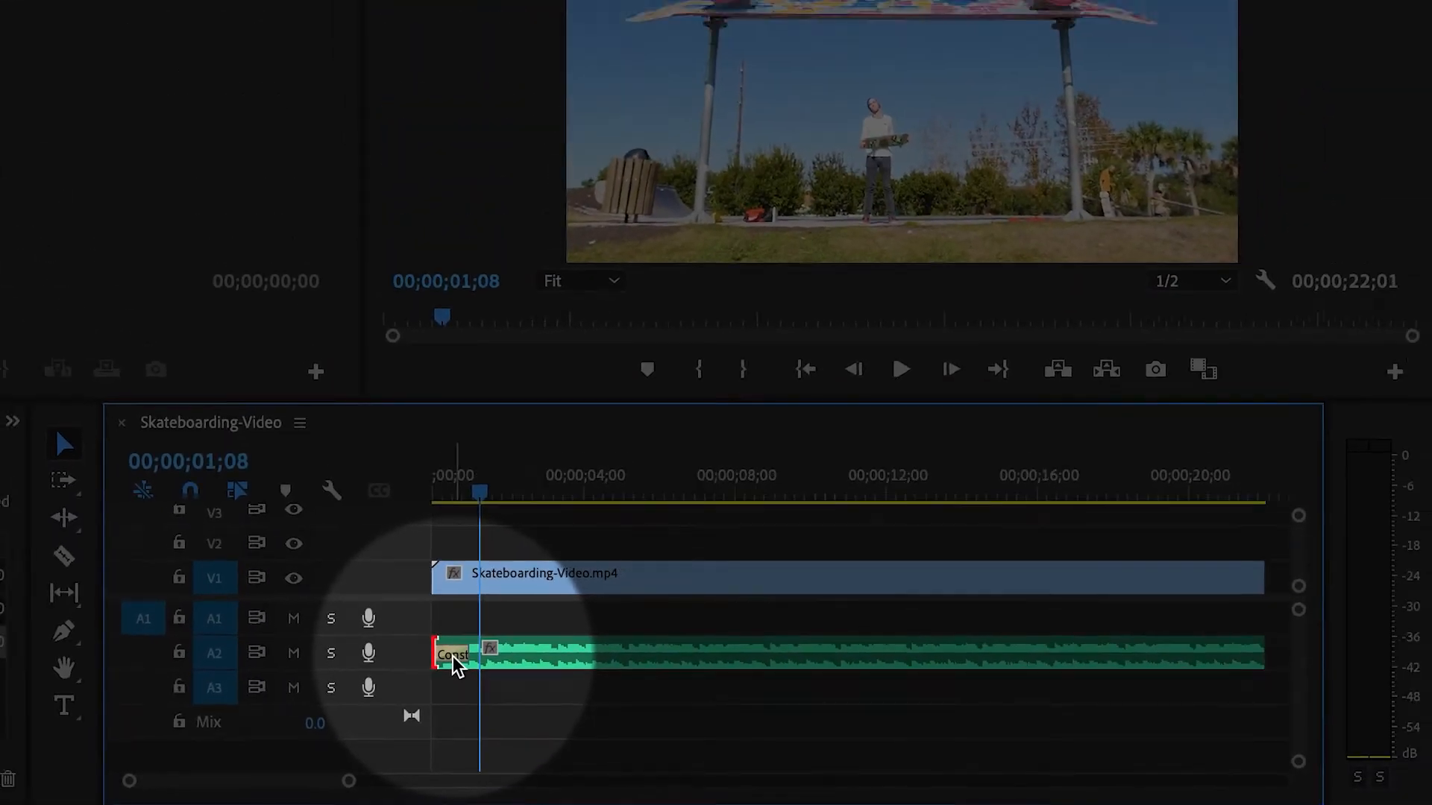
pyautogui.doubleClick(454, 656)
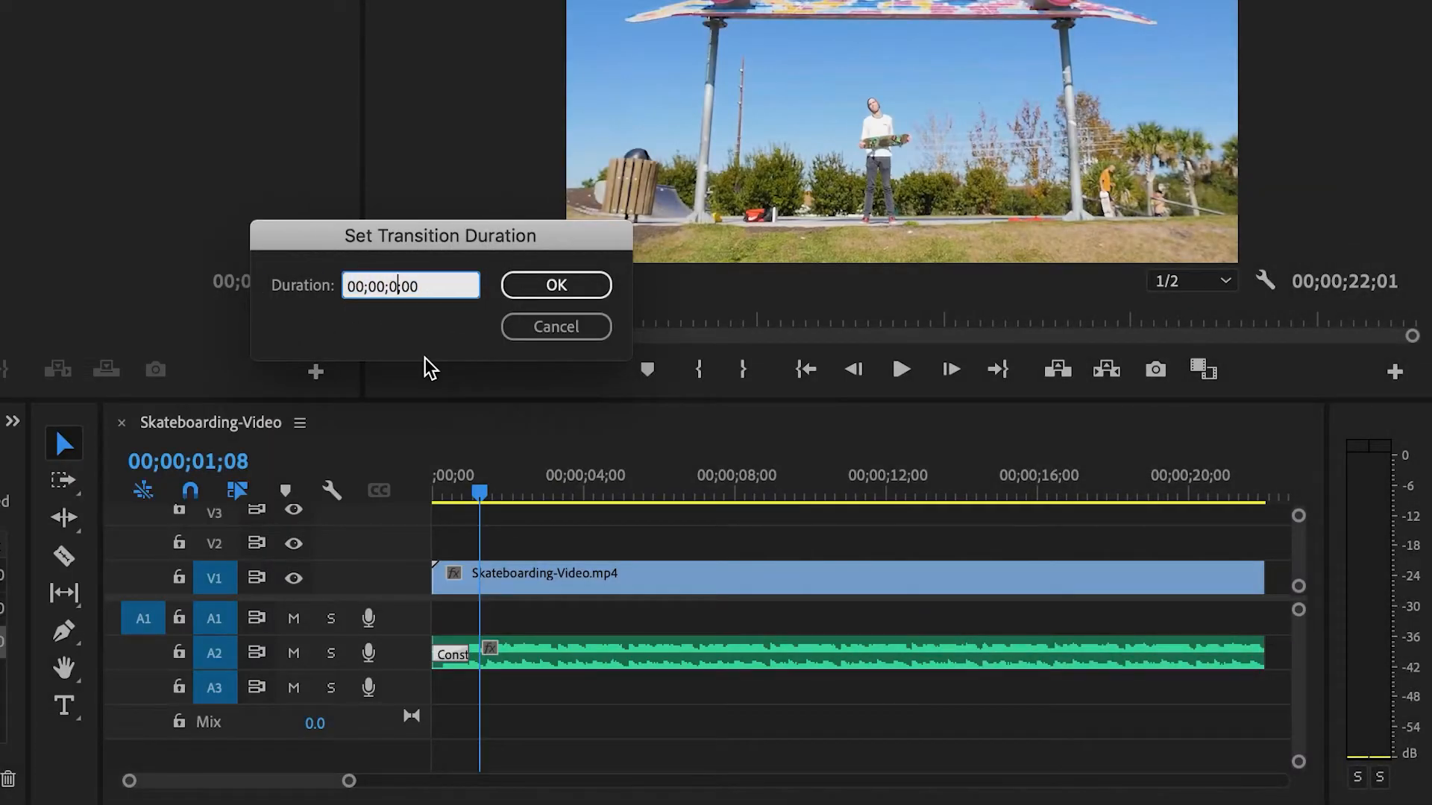
pyautogui.write('00;00;02;00')
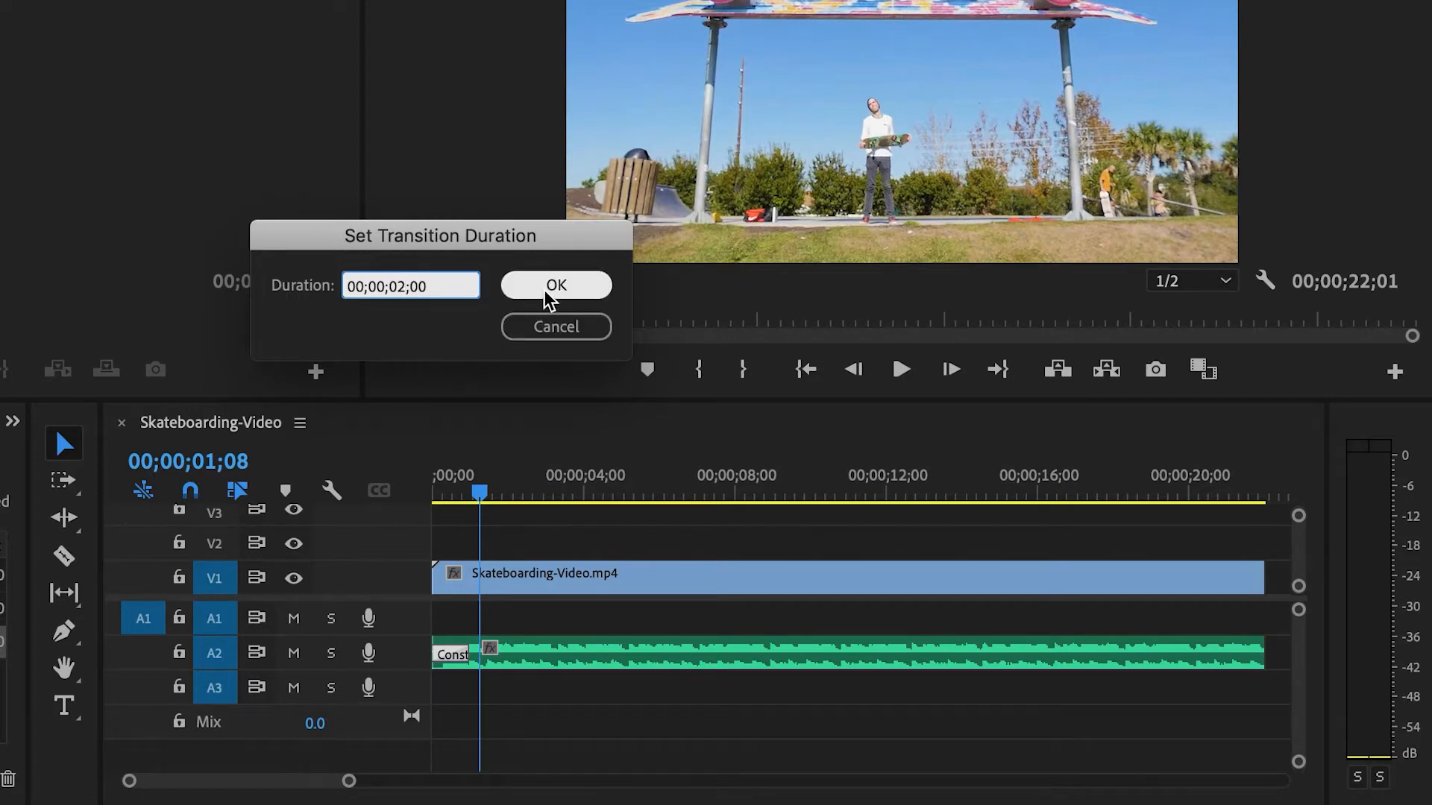
pyautogui.click(554, 285)
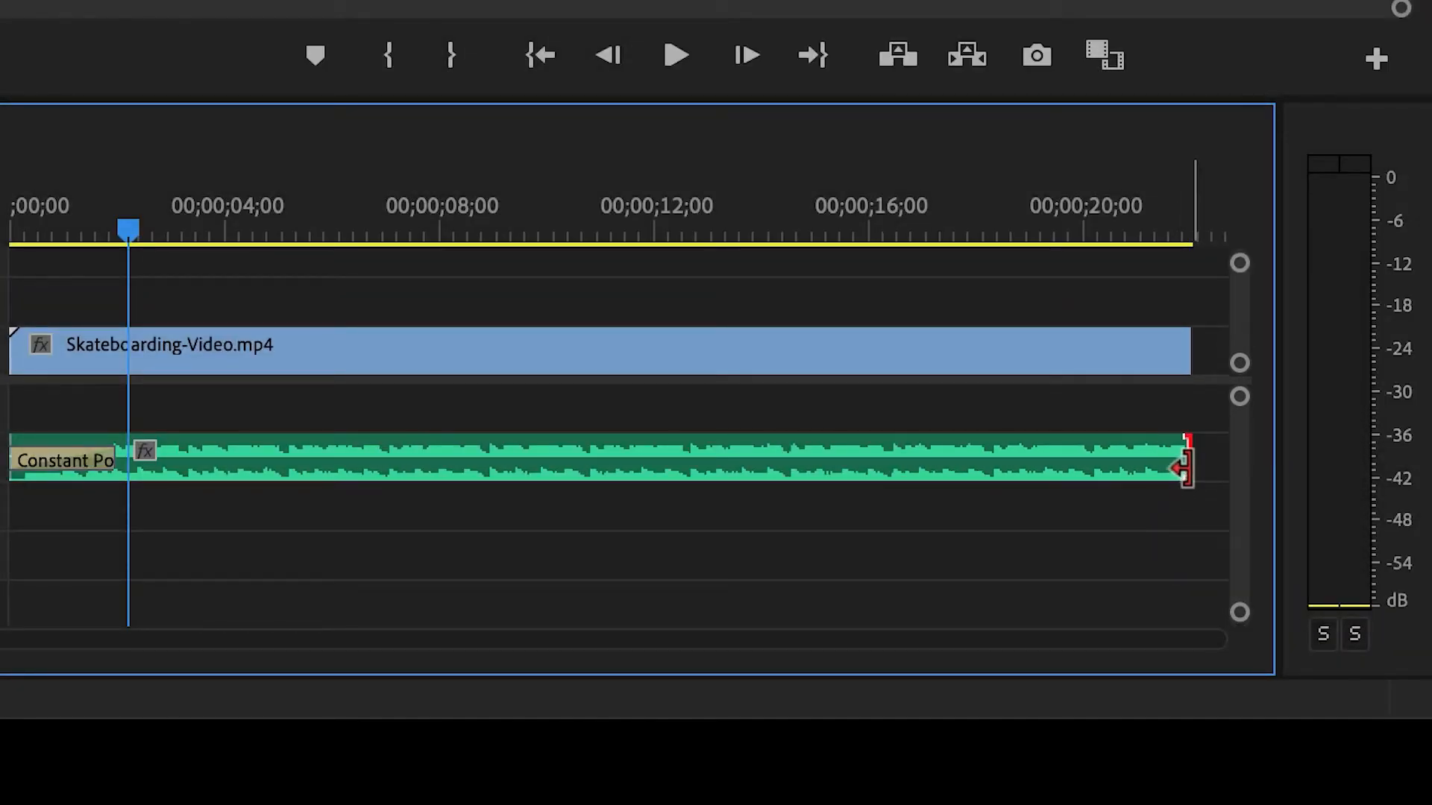
# Step: Apply a three-second Constant Power fade-out at the clip's end and jump near the end to review
pyautogui.rightClick(1183, 465)
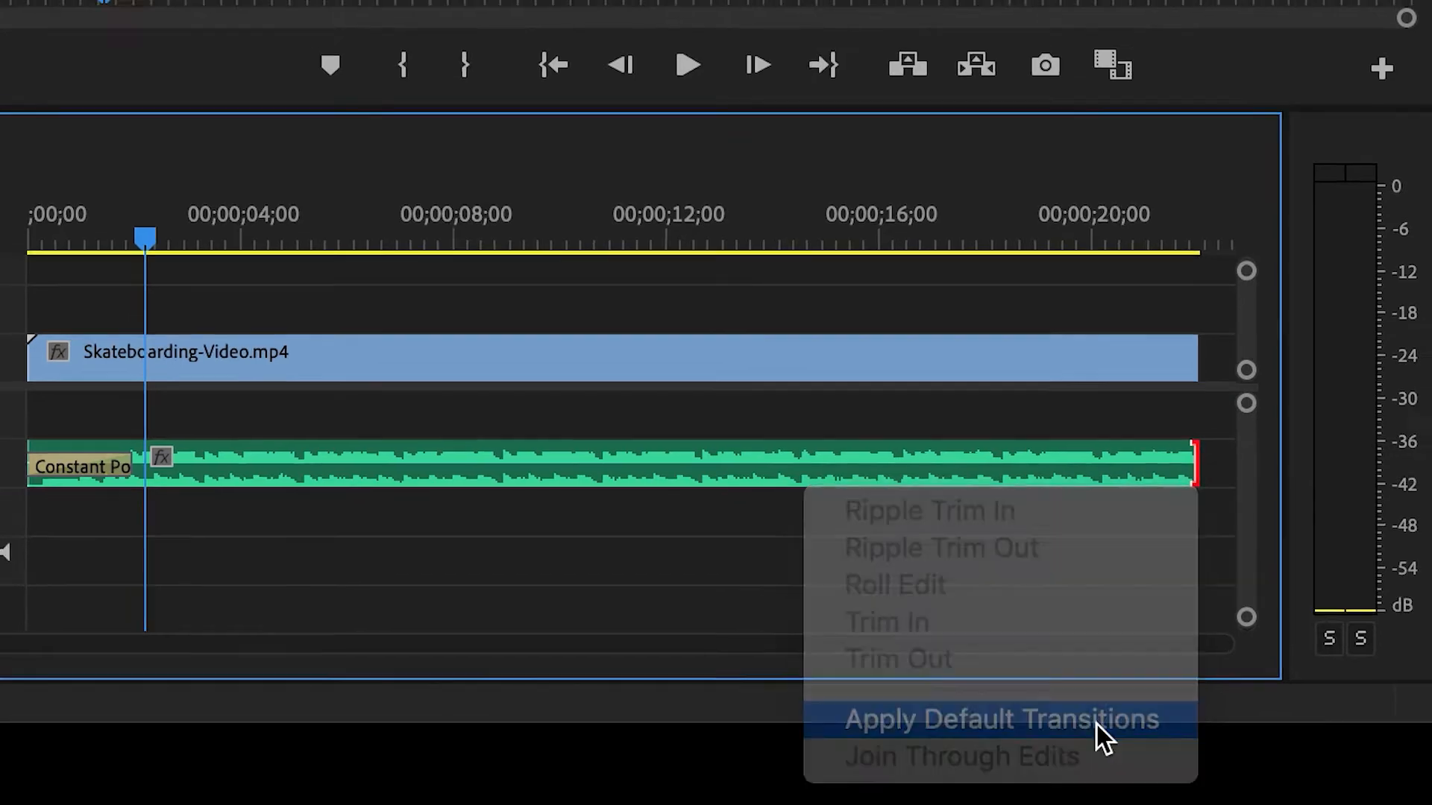
pyautogui.click(999, 719)
pyautogui.write('00;00;03;00')
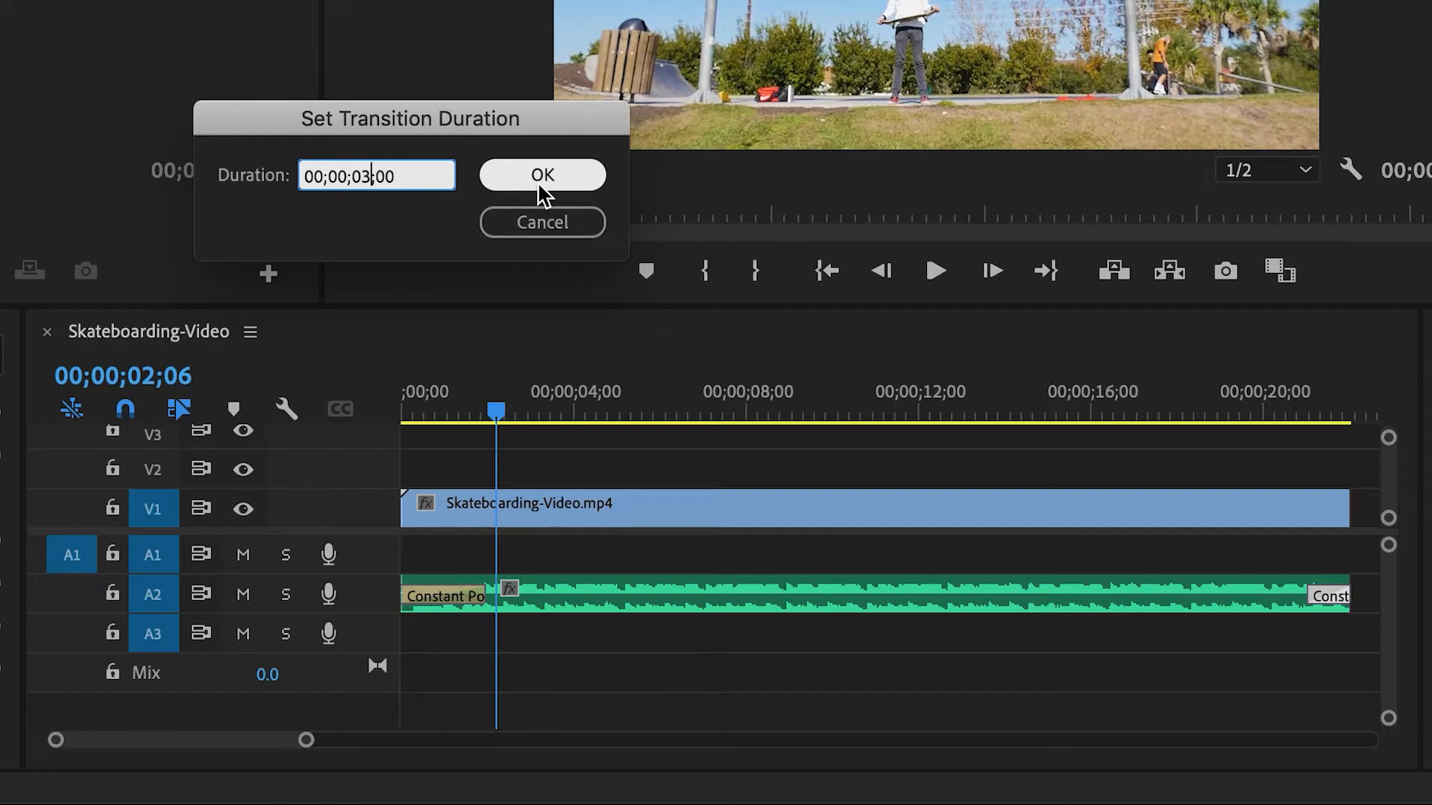
pyautogui.click(542, 174)
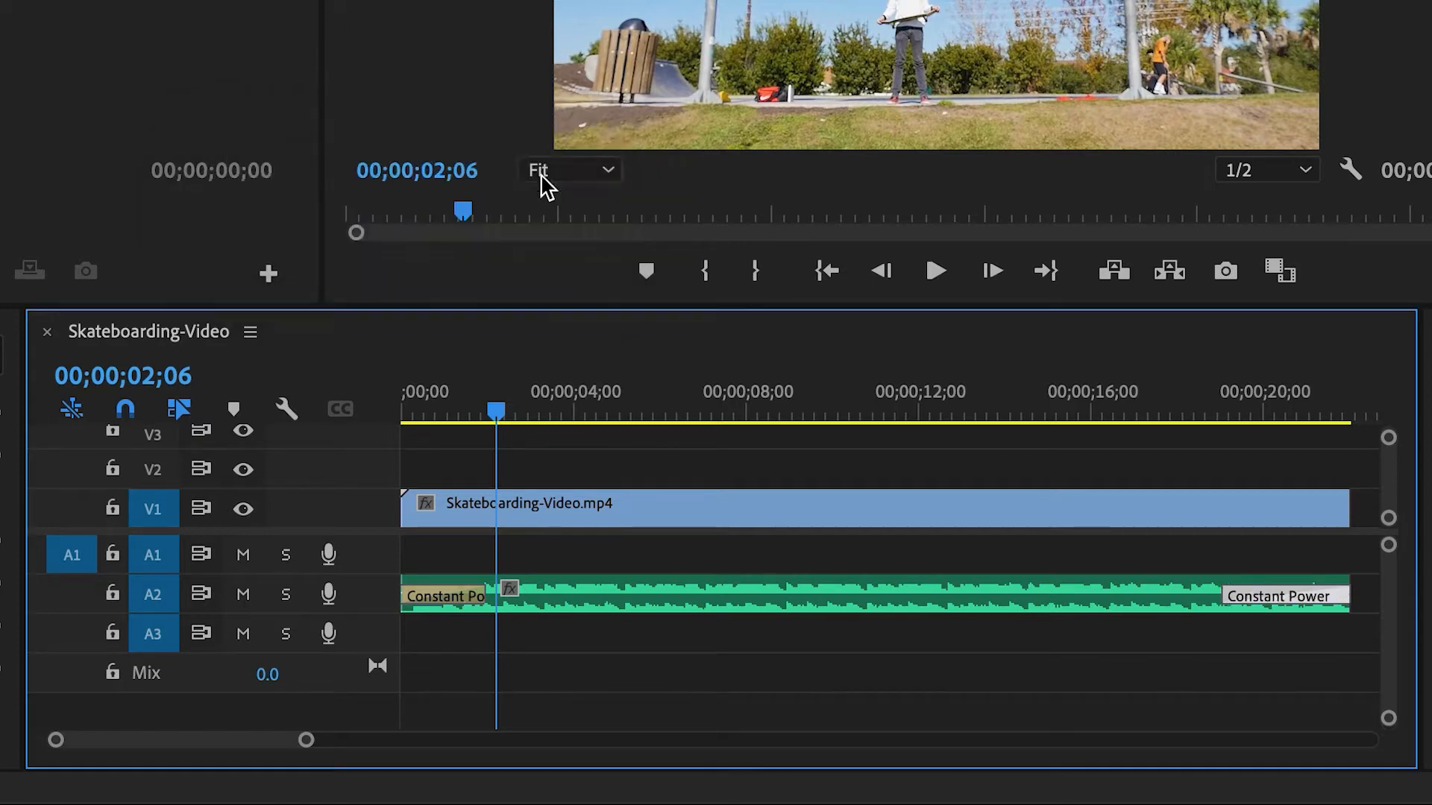
pyautogui.click(1156, 411)
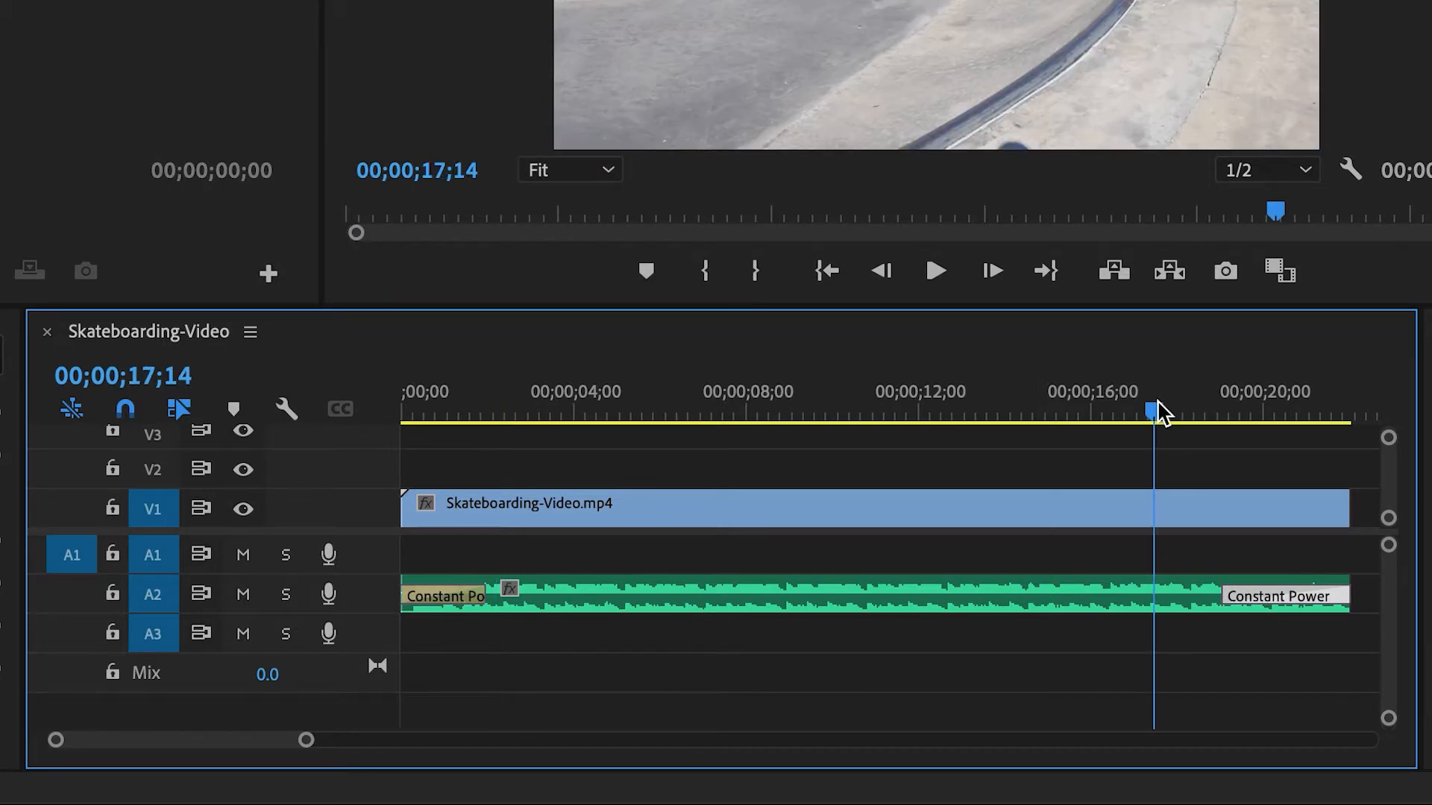
pyautogui.click(935, 270)
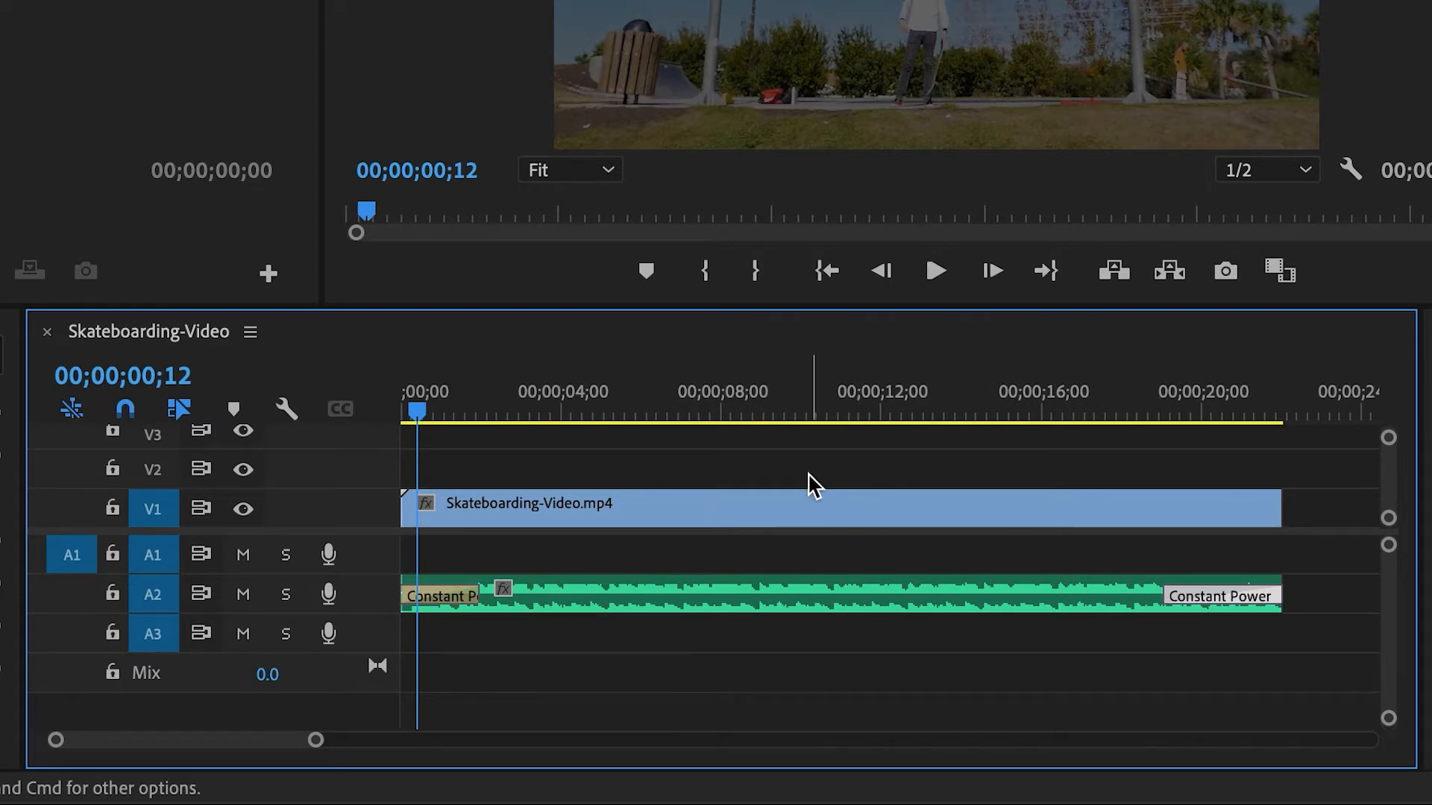
pyautogui.moveTo(662, 575)
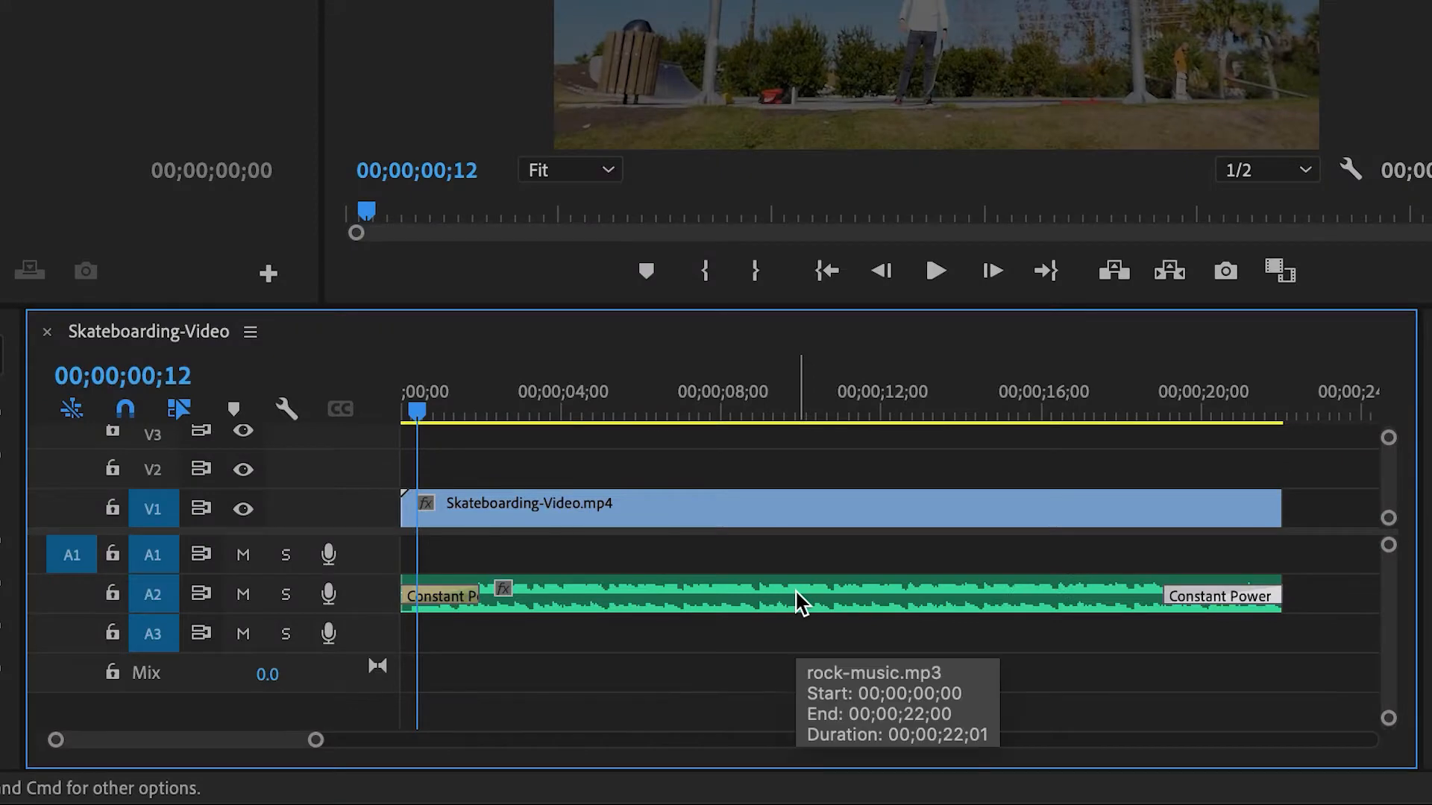
pyautogui.moveTo(562, 653)
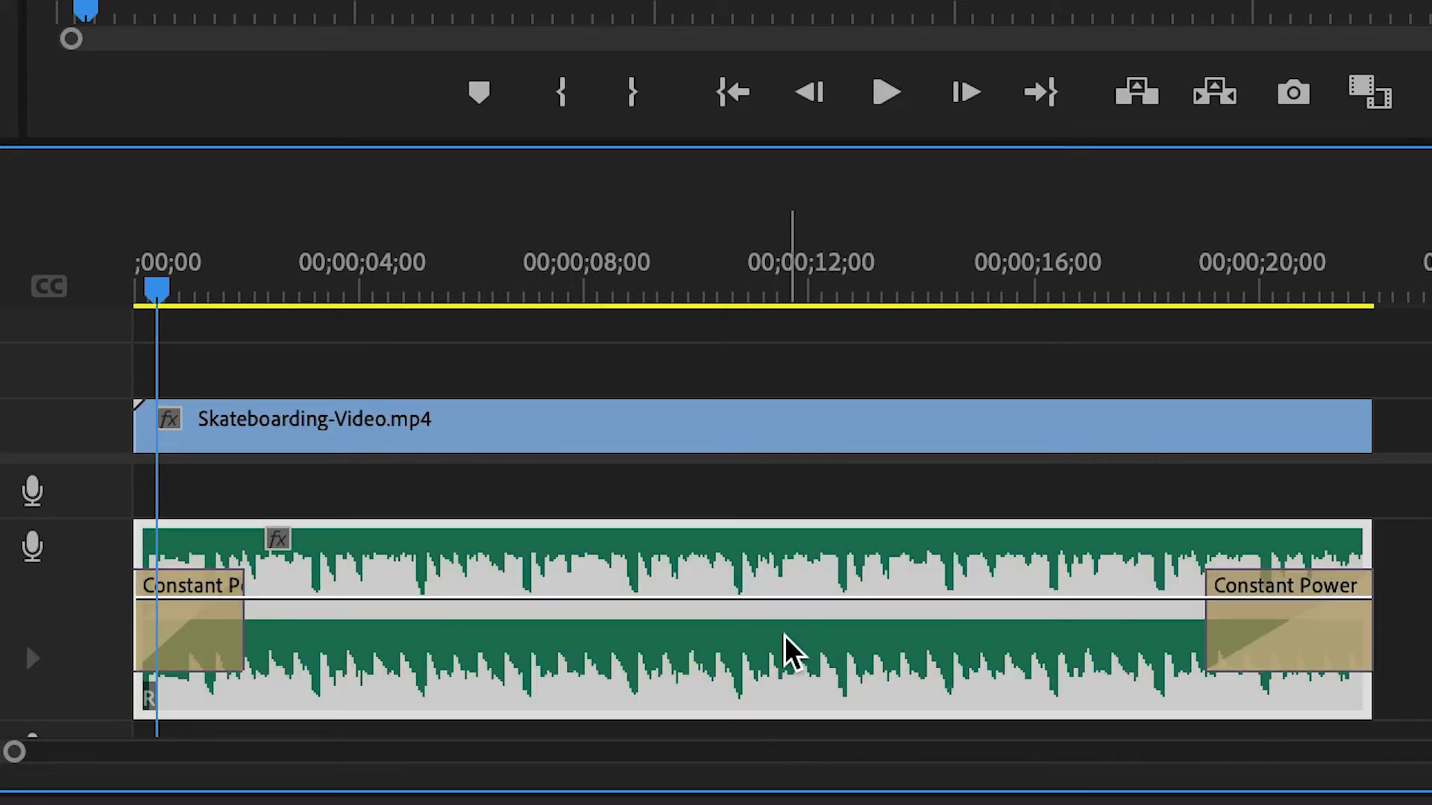
# Step: Open the music clip's options menu to reach its volume keyframe settings
pyautogui.rightClick(785, 648)
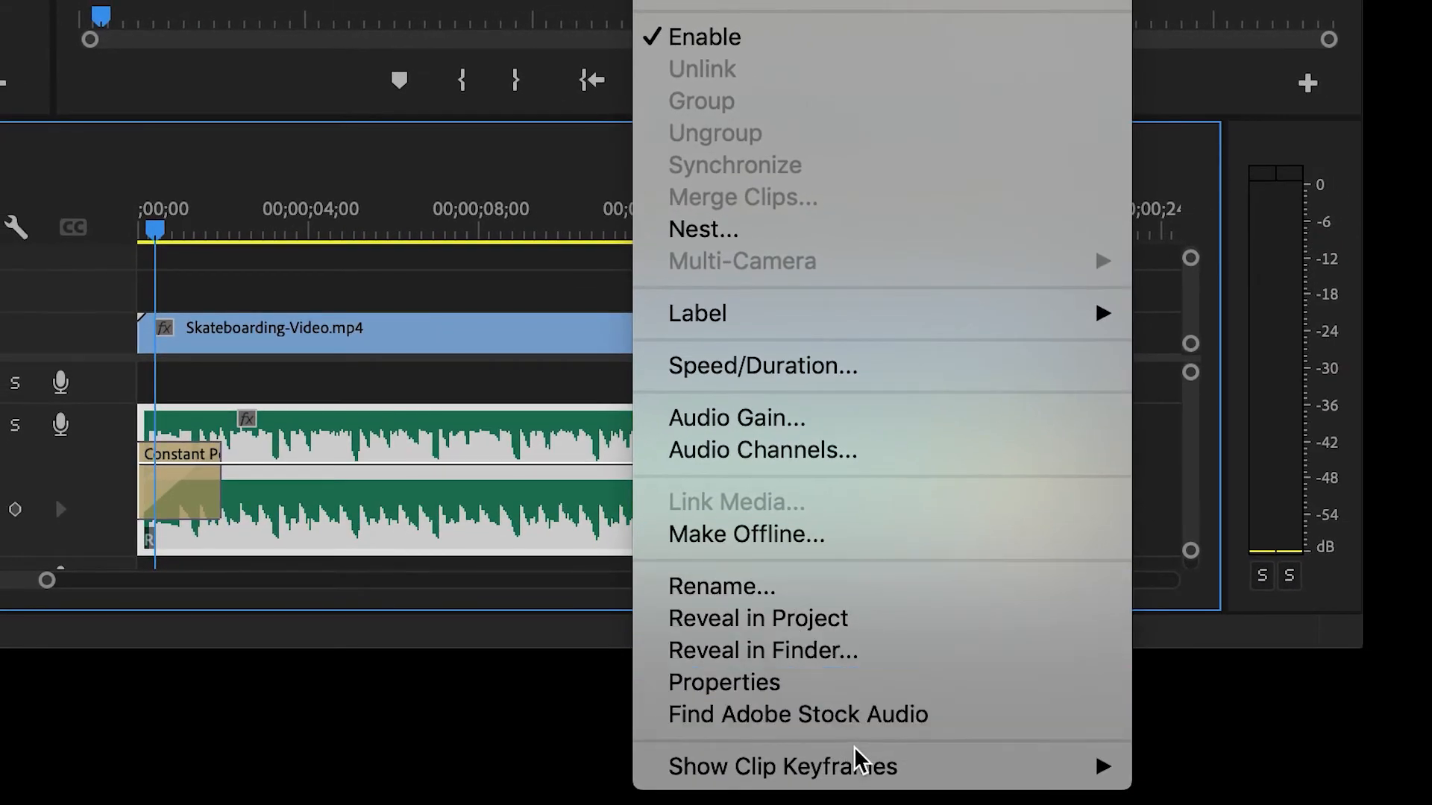
pyautogui.moveTo(781, 766)
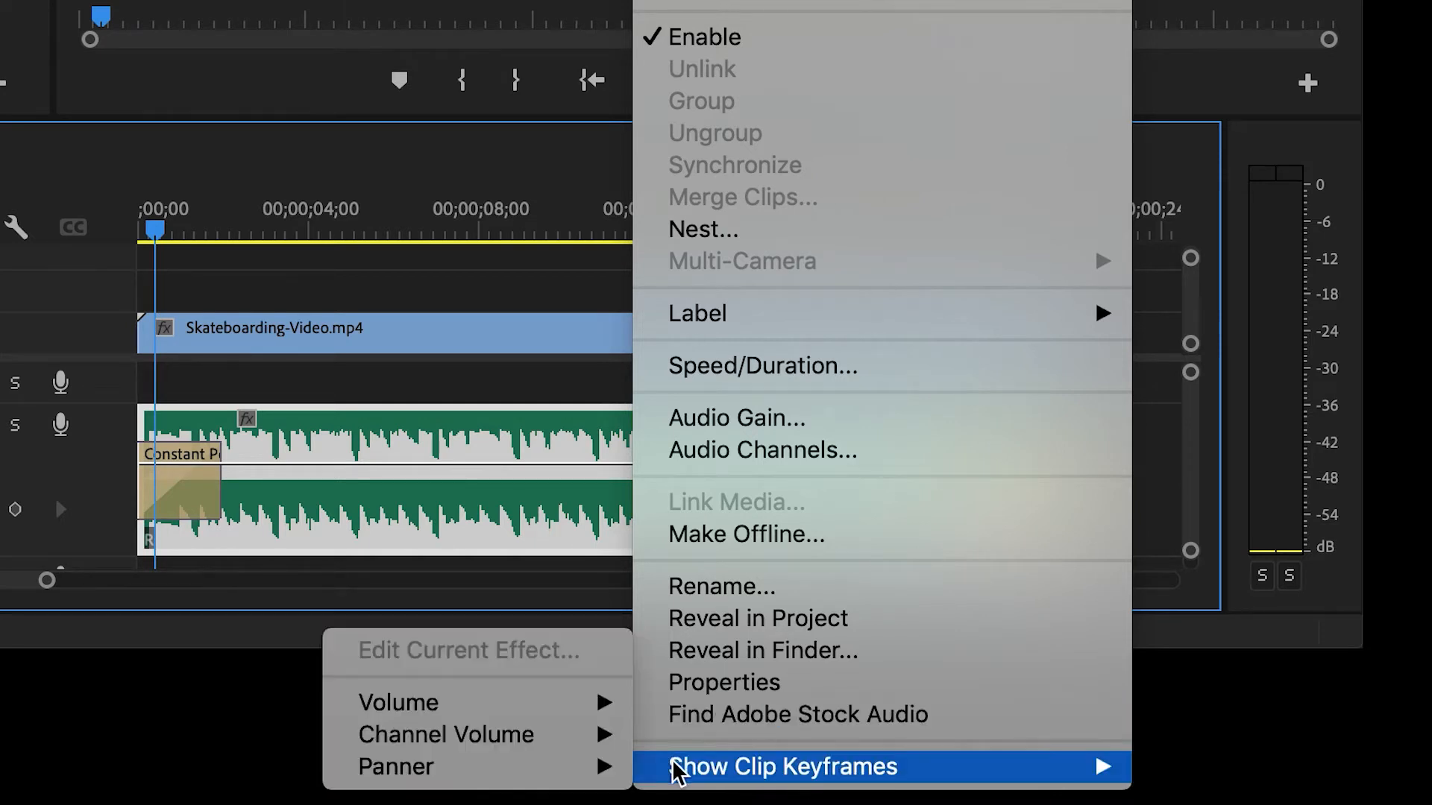
pyautogui.moveTo(398, 702)
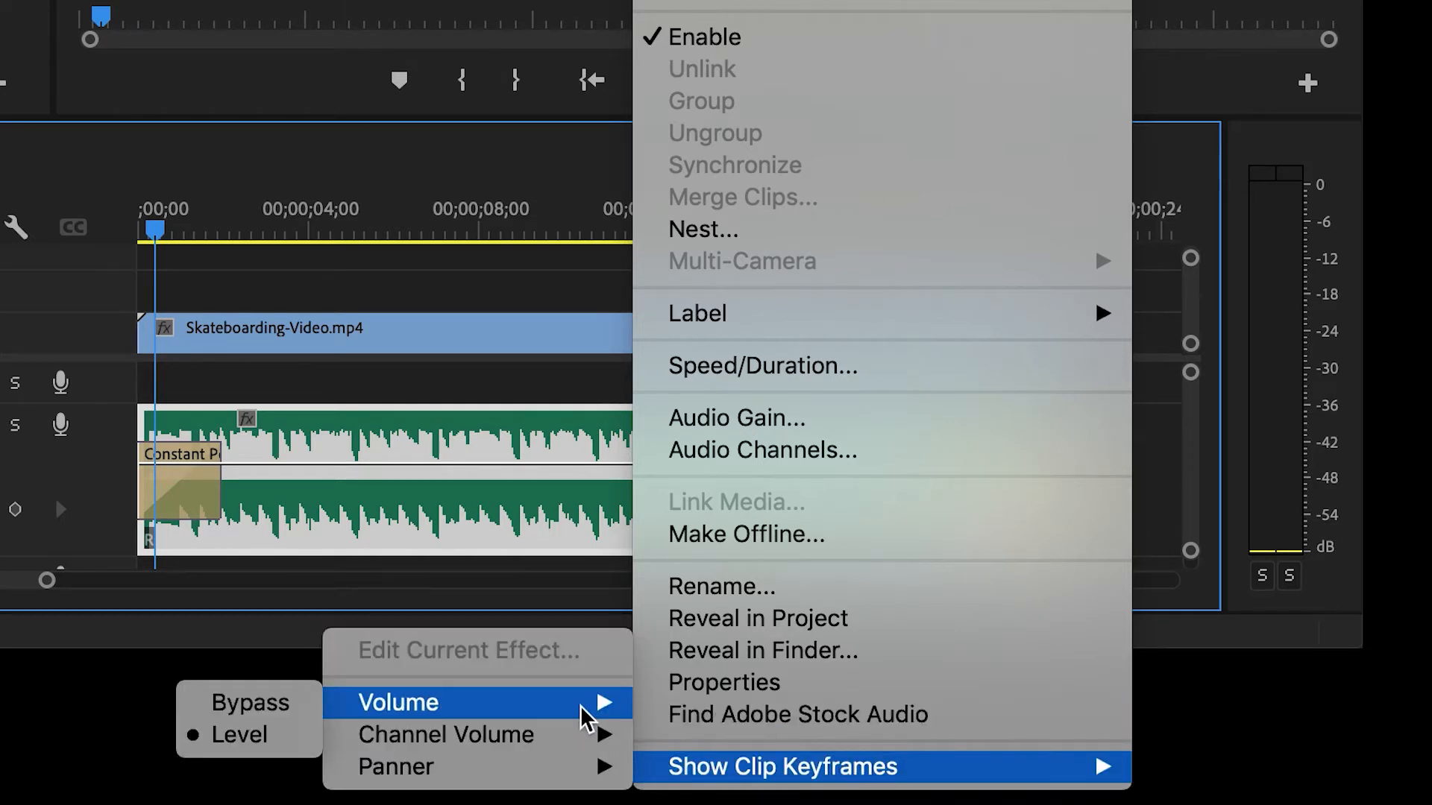
pyautogui.moveTo(239, 734)
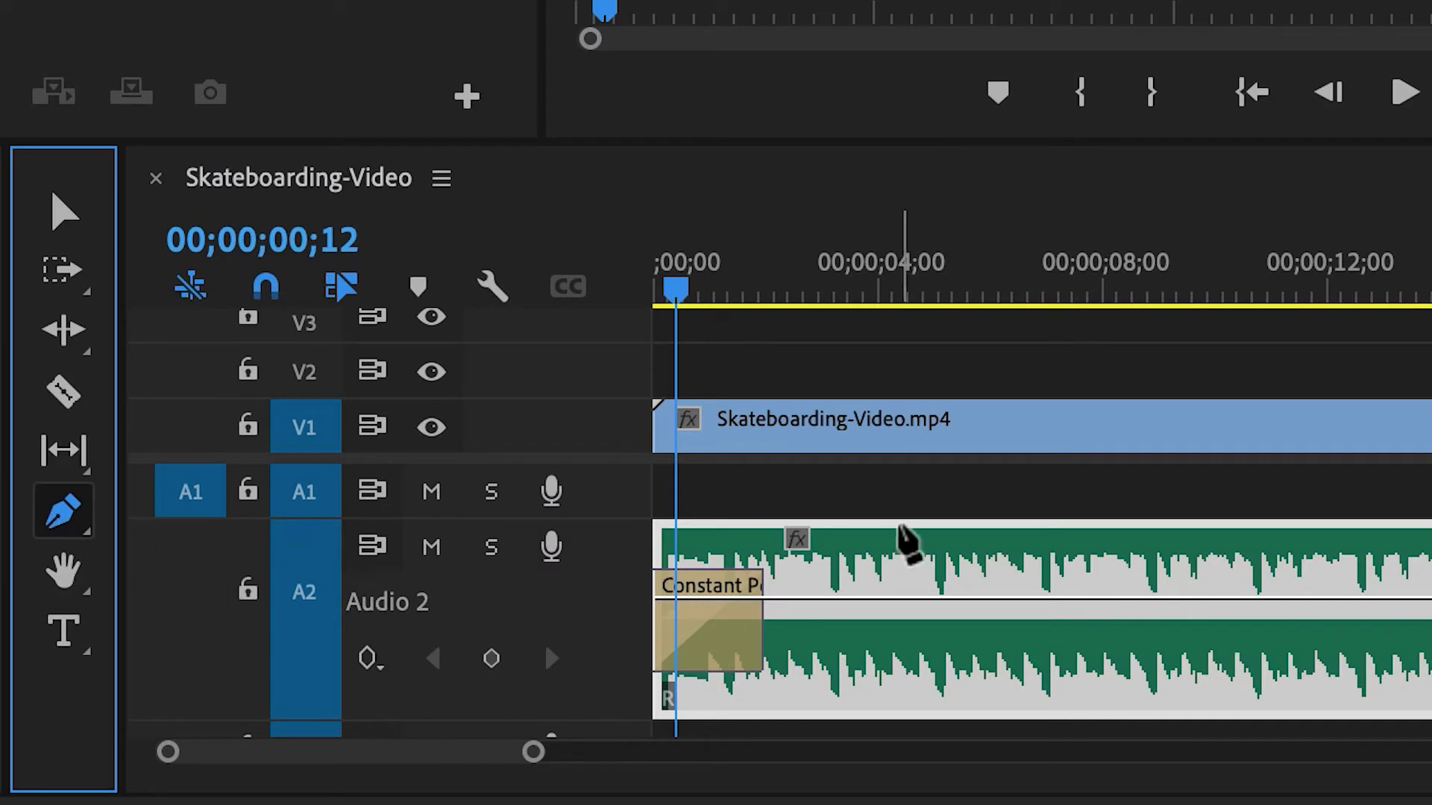
pyautogui.moveTo(1123, 621)
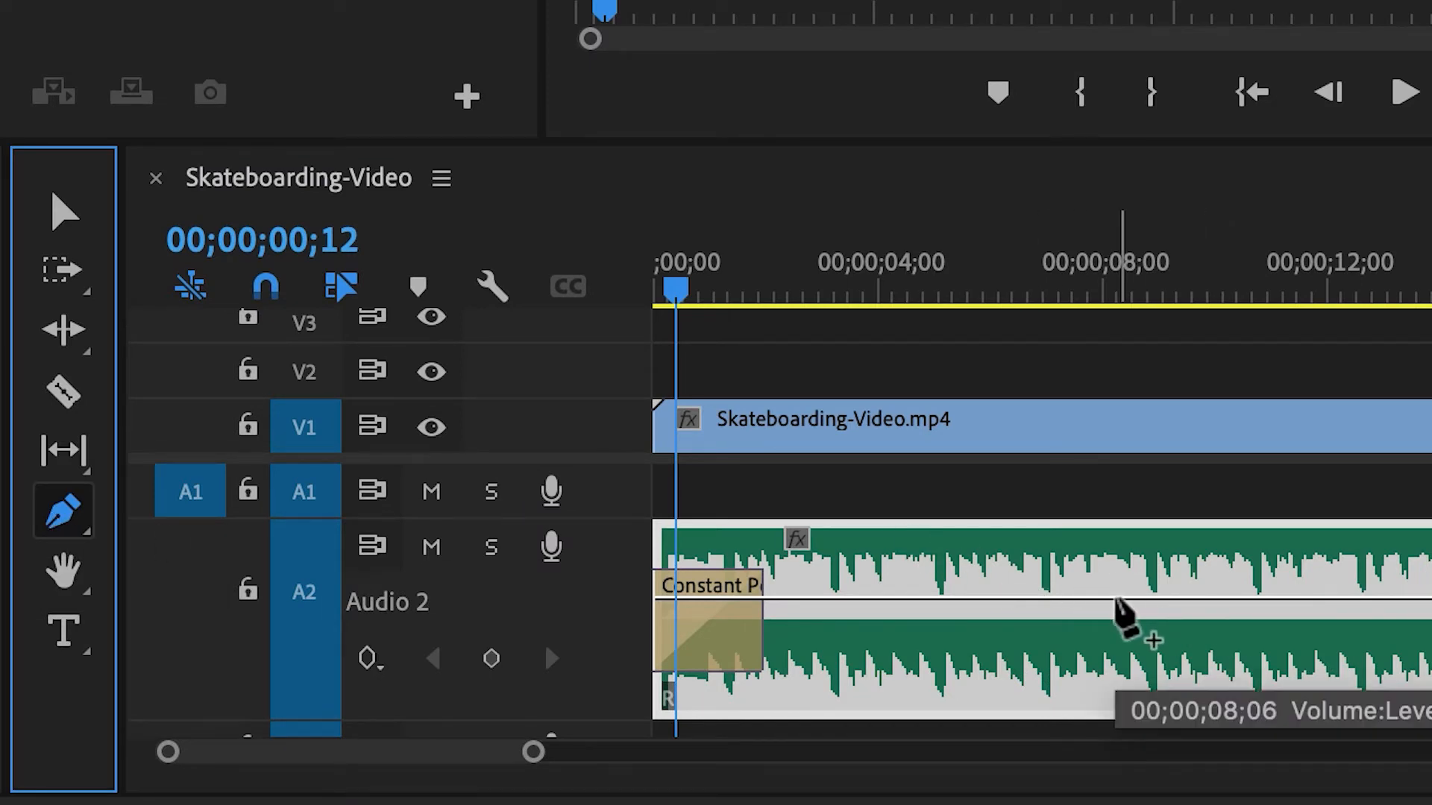
pyautogui.moveTo(1045, 626)
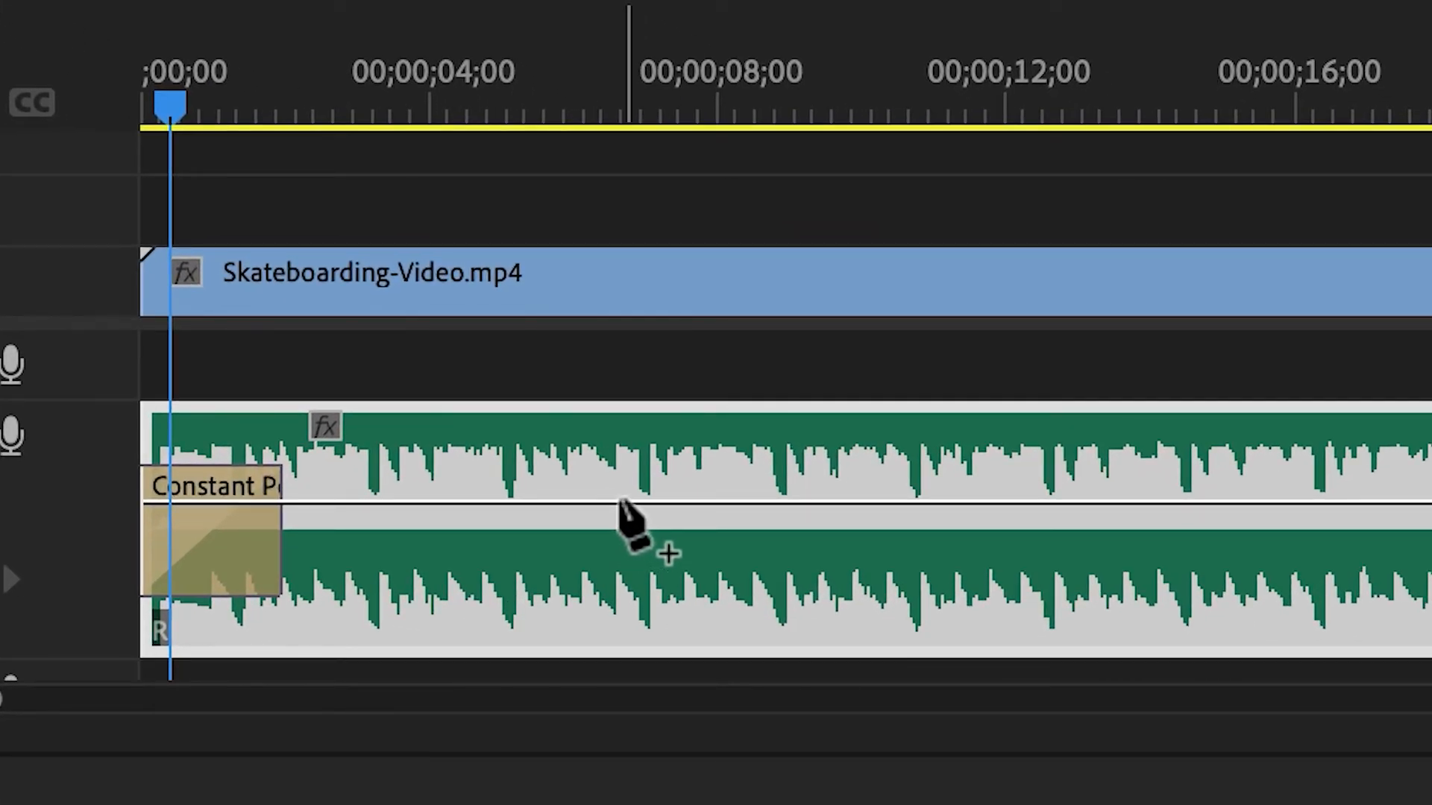
# Step: Add two volume keyframes near 6–8 seconds and pull the second down to about -25 dB
pyautogui.click(627, 502)
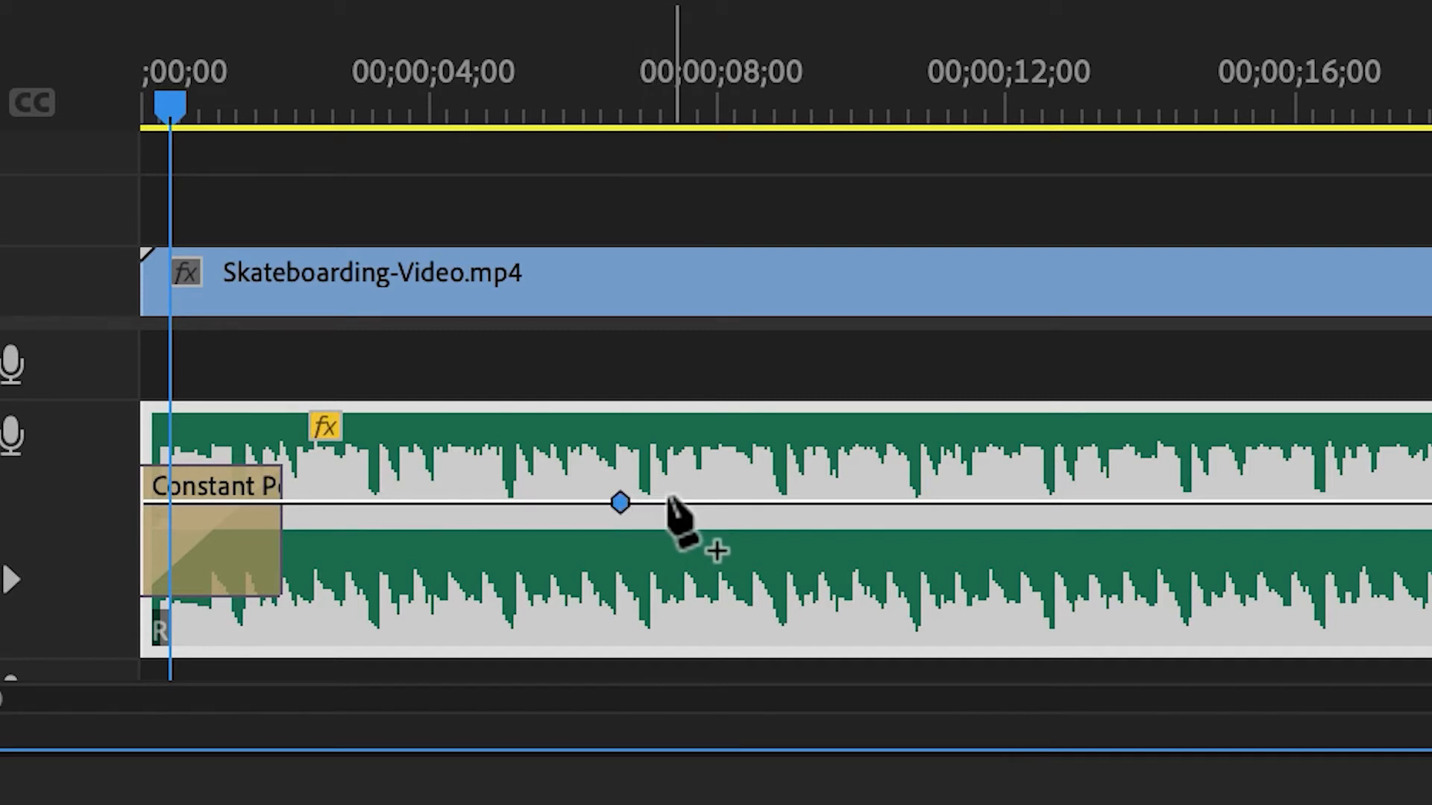
pyautogui.click(671, 502)
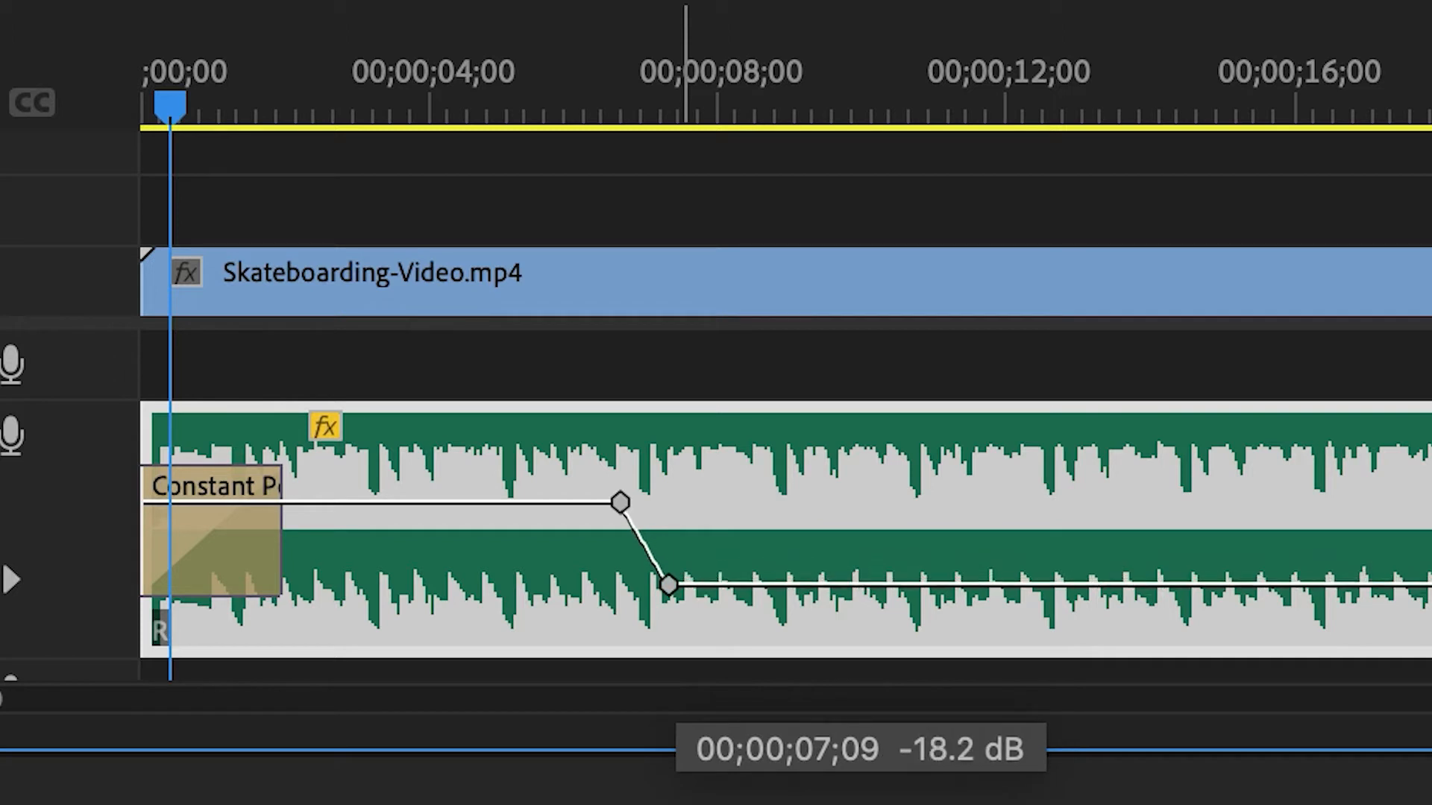
pyautogui.moveTo(667, 585); pyautogui.dragTo(692, 605)
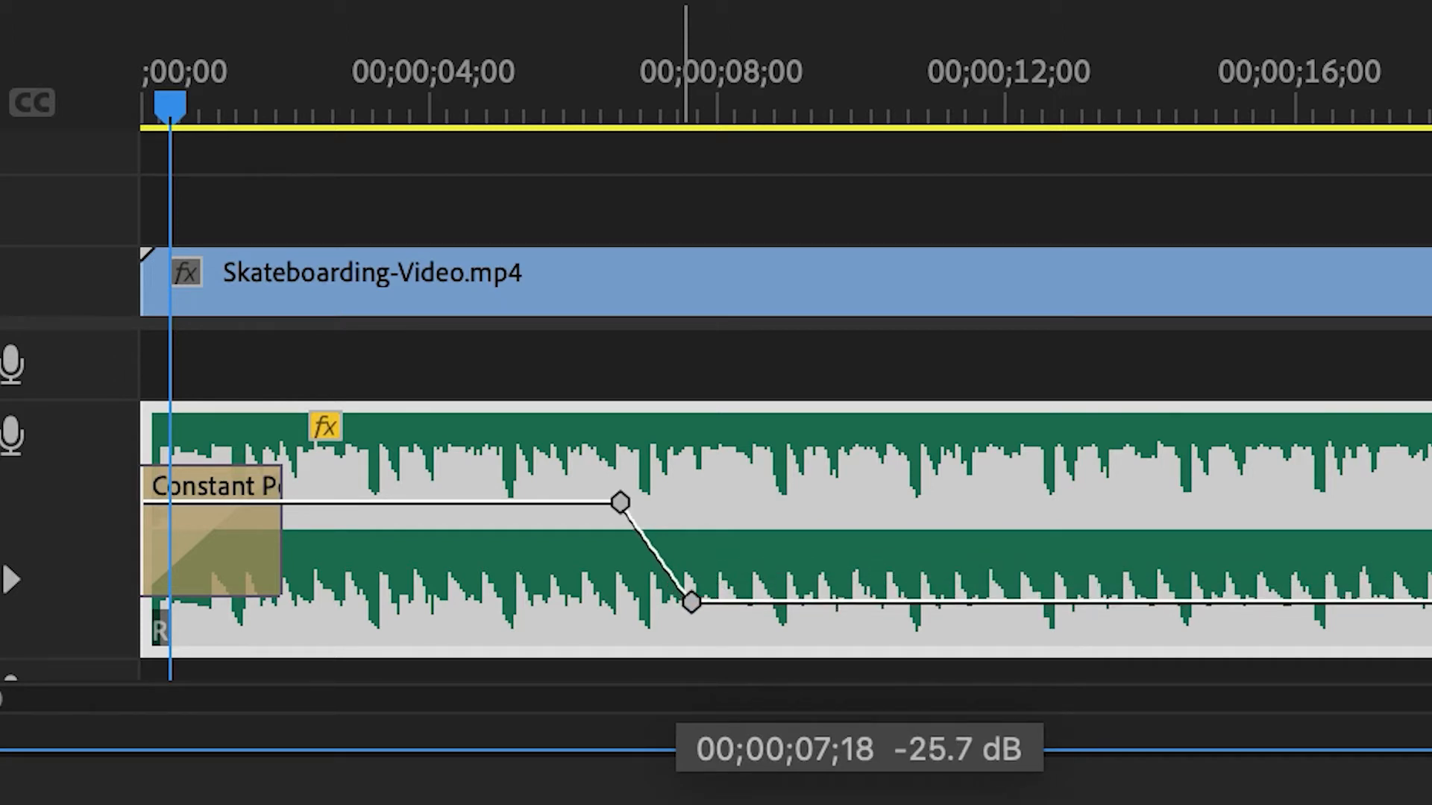
pyautogui.click(691, 602)
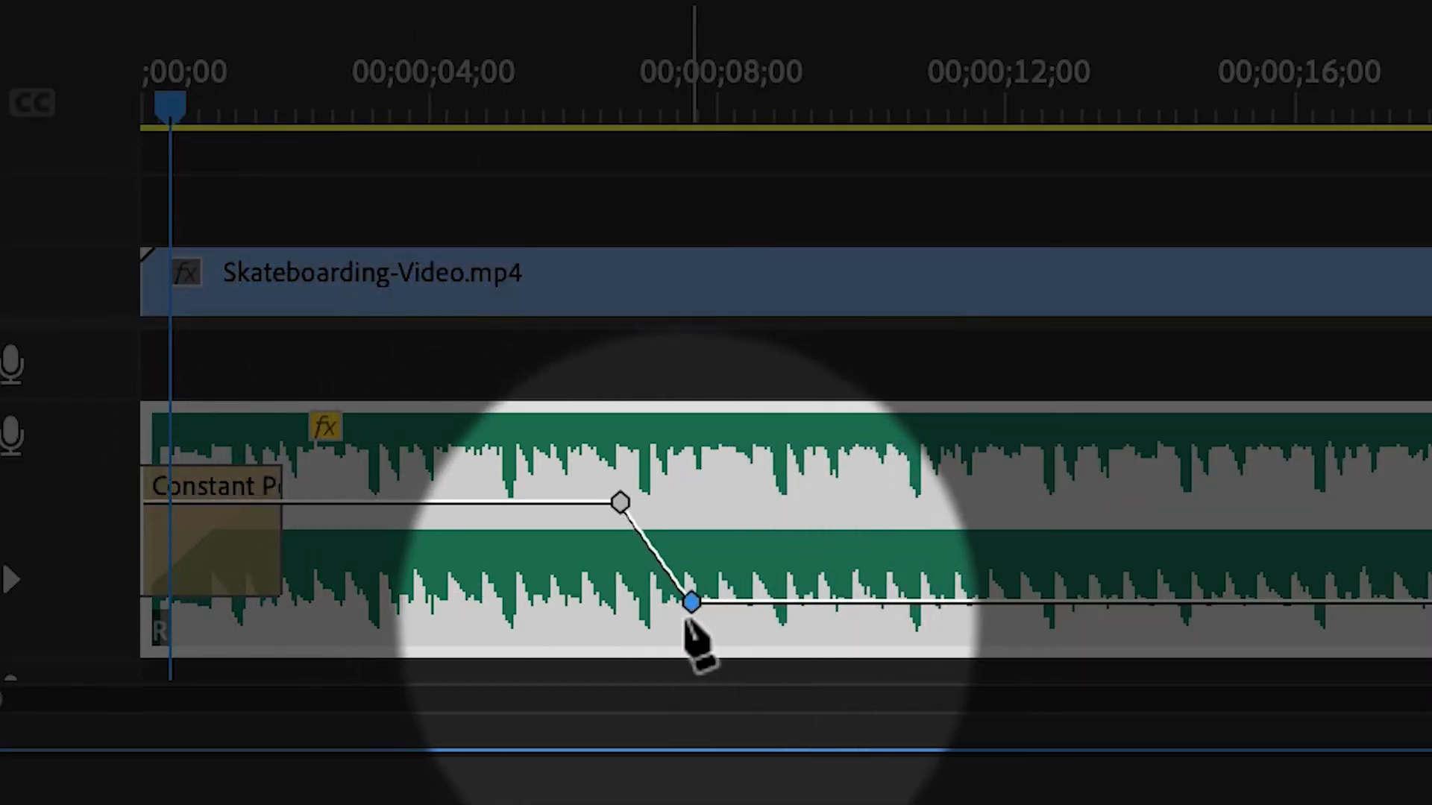
# Step: Shift the lowered keyframe slightly later, then jump back to about 5 seconds to preview
pyautogui.click(540, 102)
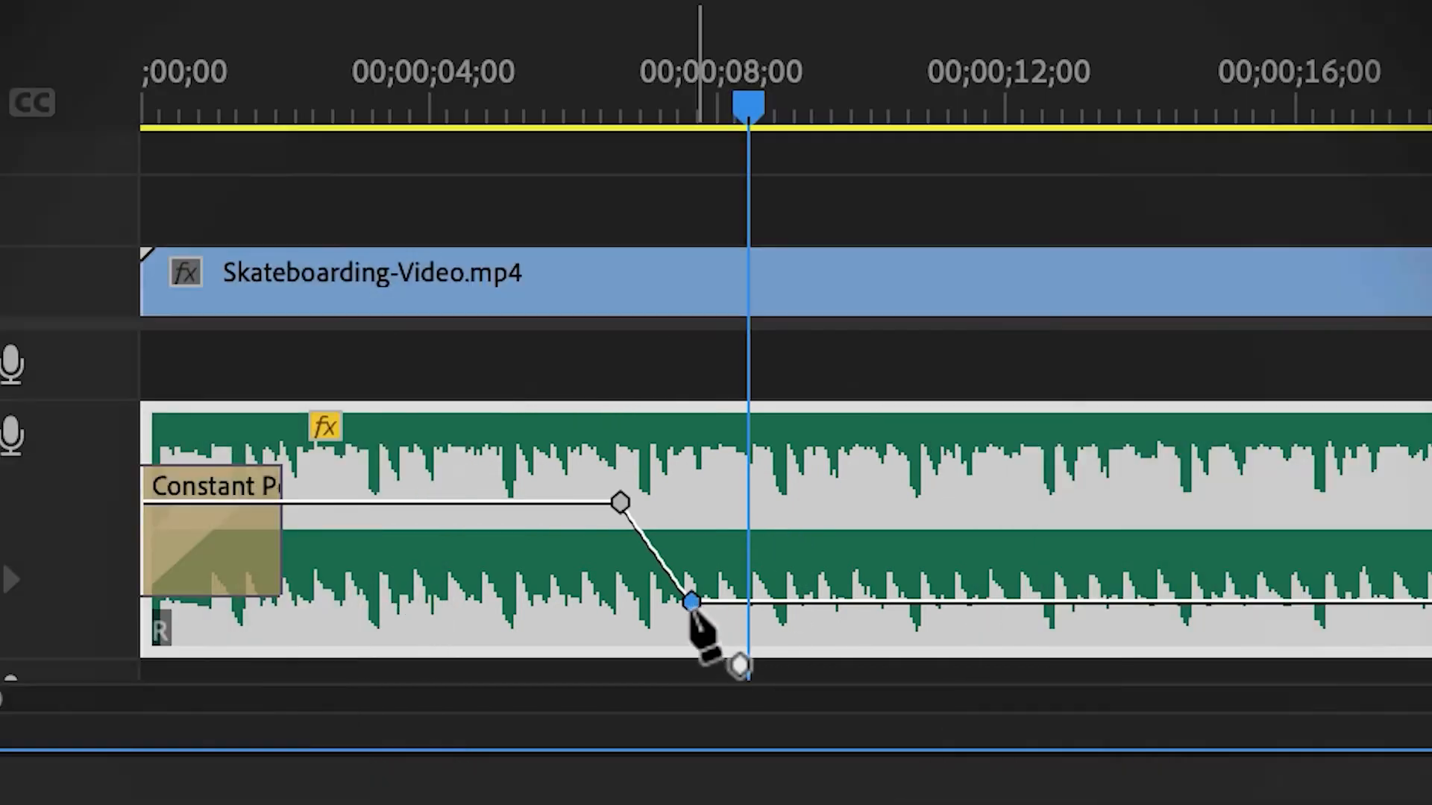
pyautogui.moveTo(689, 603); pyautogui.dragTo(698, 603)
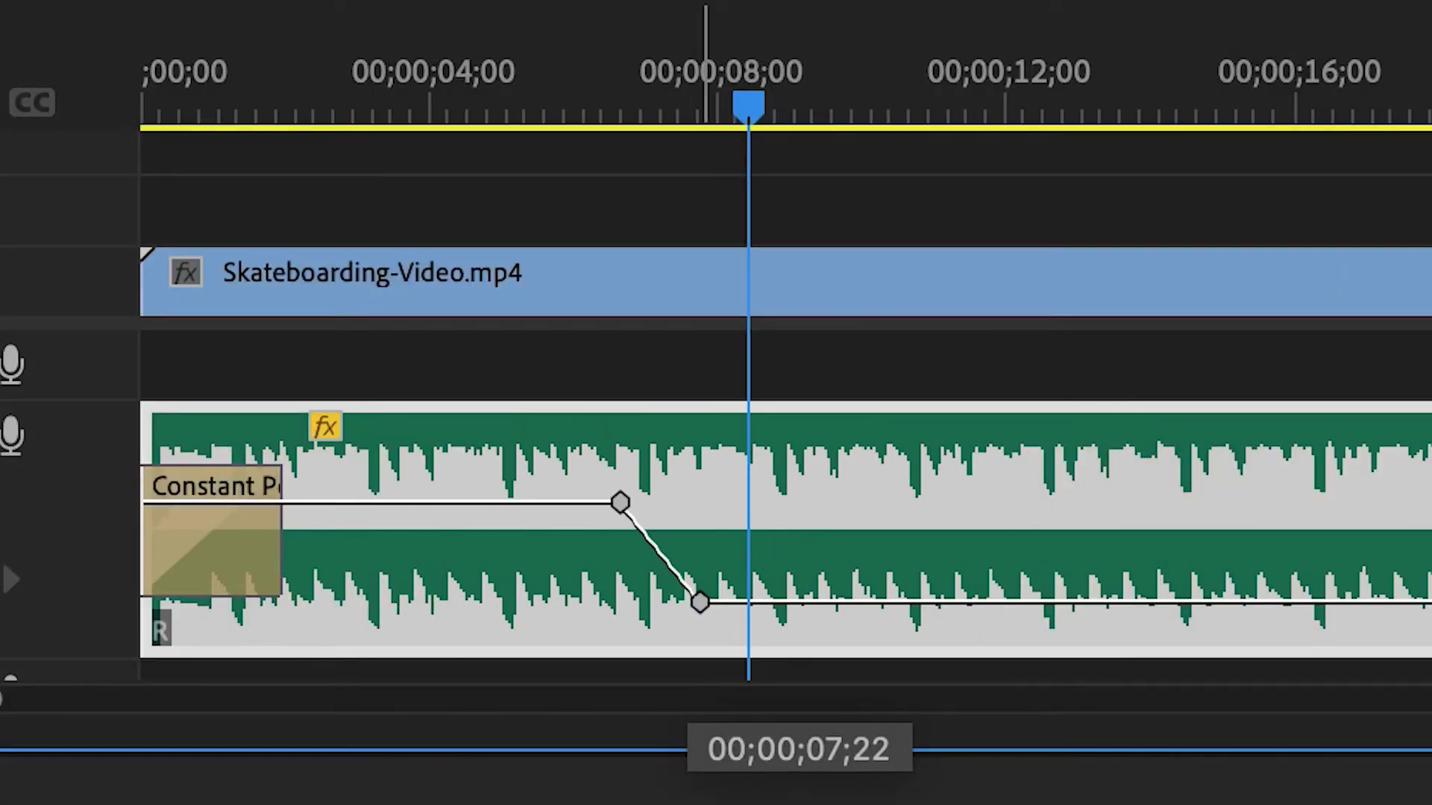
pyautogui.click(699, 603)
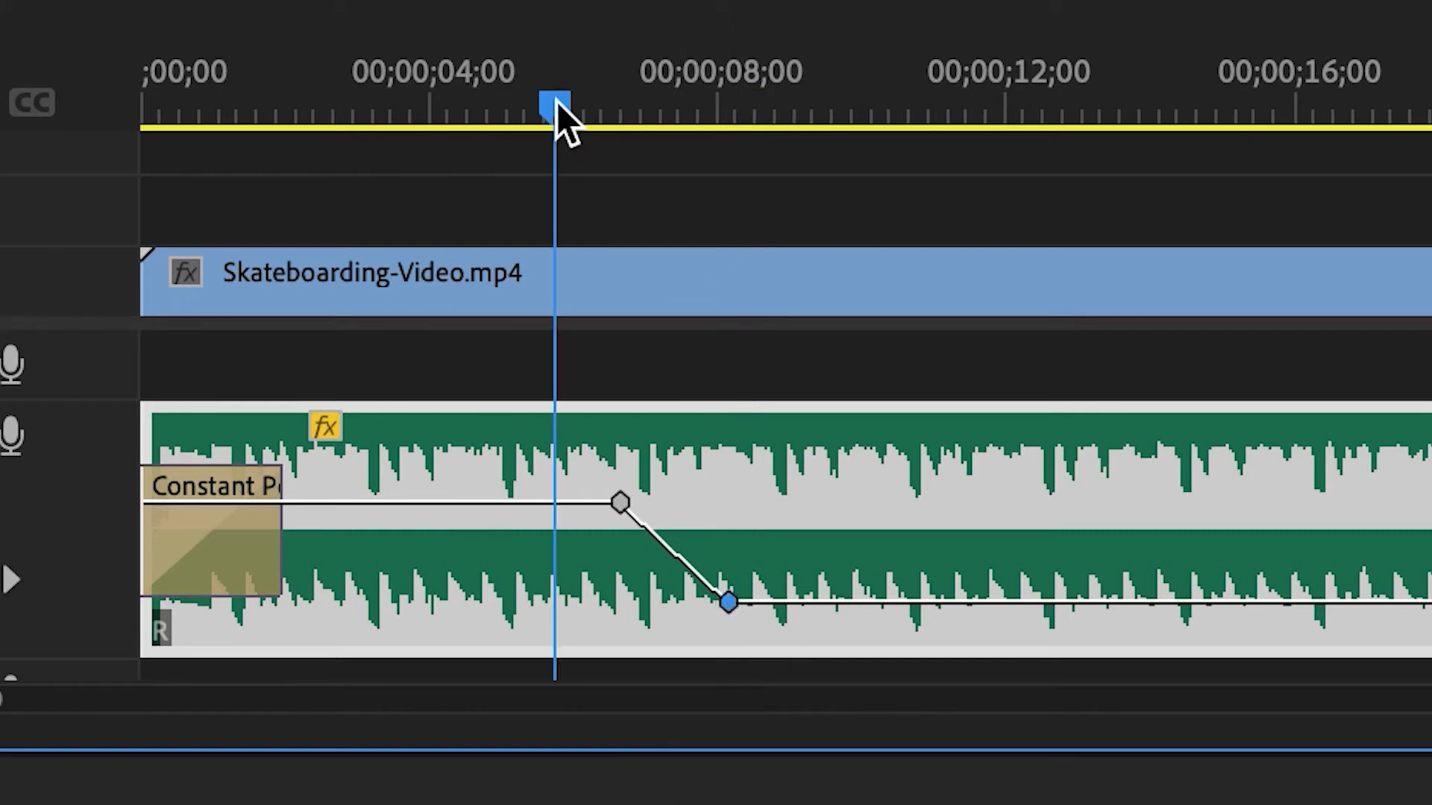
pyautogui.click(680, 100)
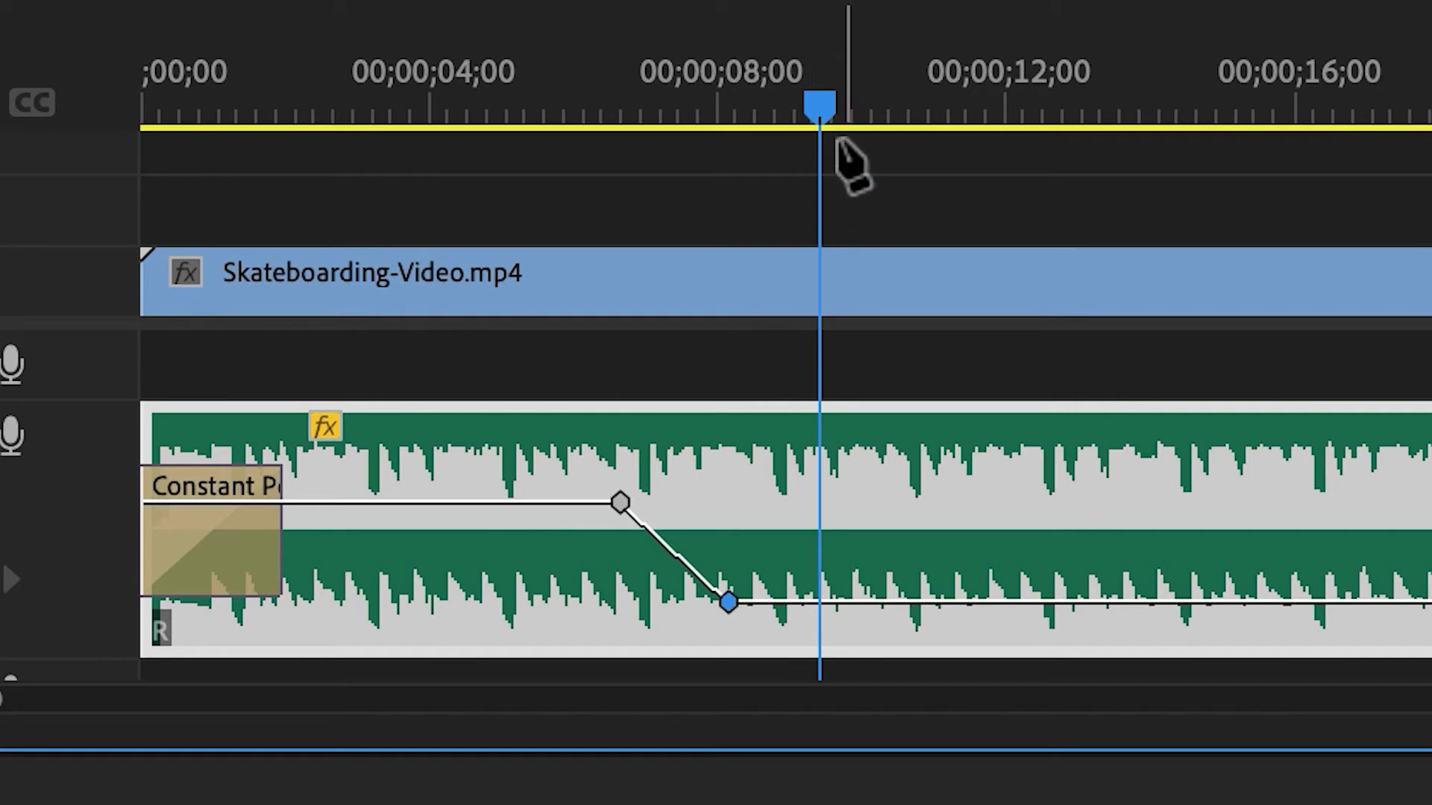
# Step: Add a volume keyframe near 13 seconds, raise it to 0 dB, and jump back to preview
pyautogui.click(898, 101)
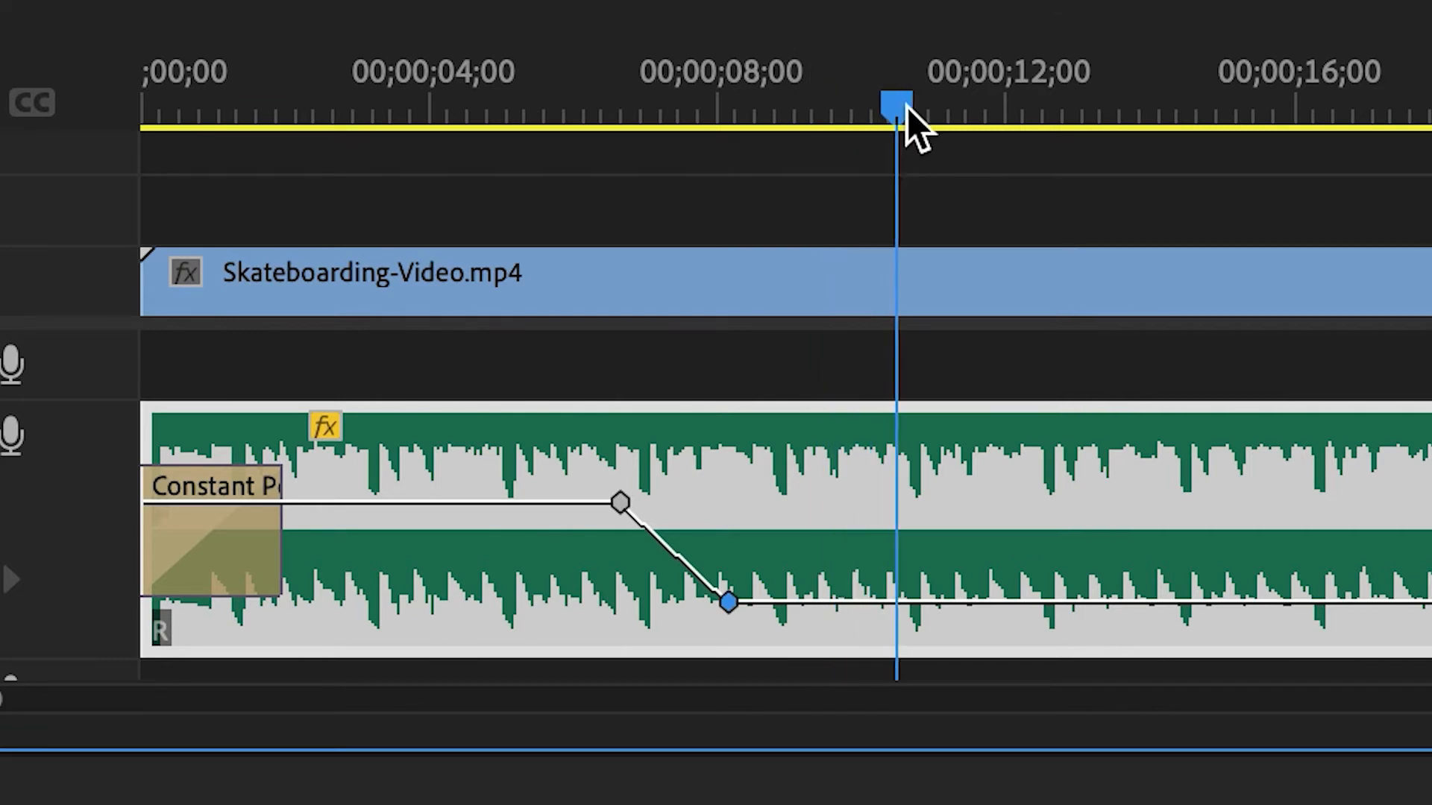
pyautogui.moveTo(897, 106); pyautogui.dragTo(1050, 106)
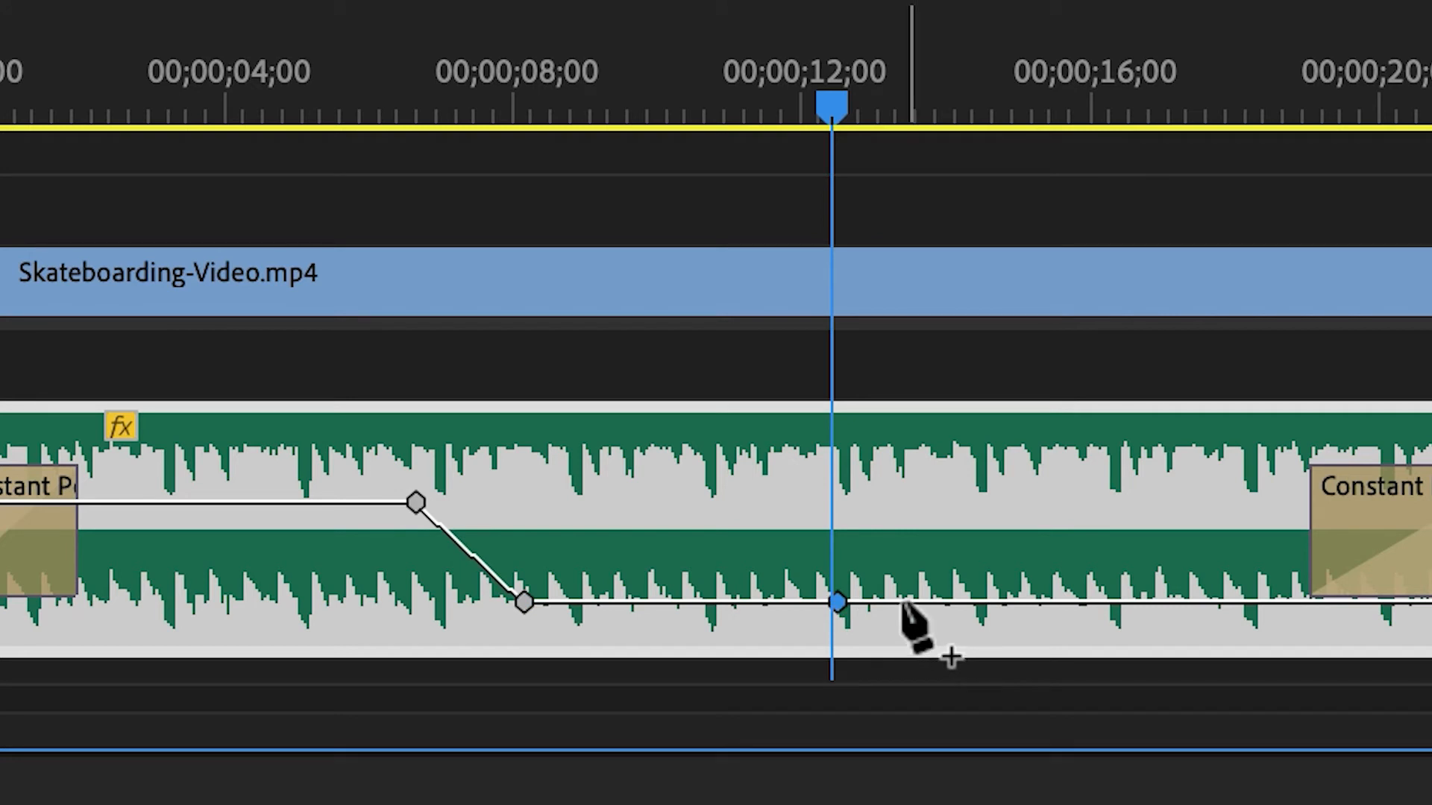
pyautogui.click(904, 602)
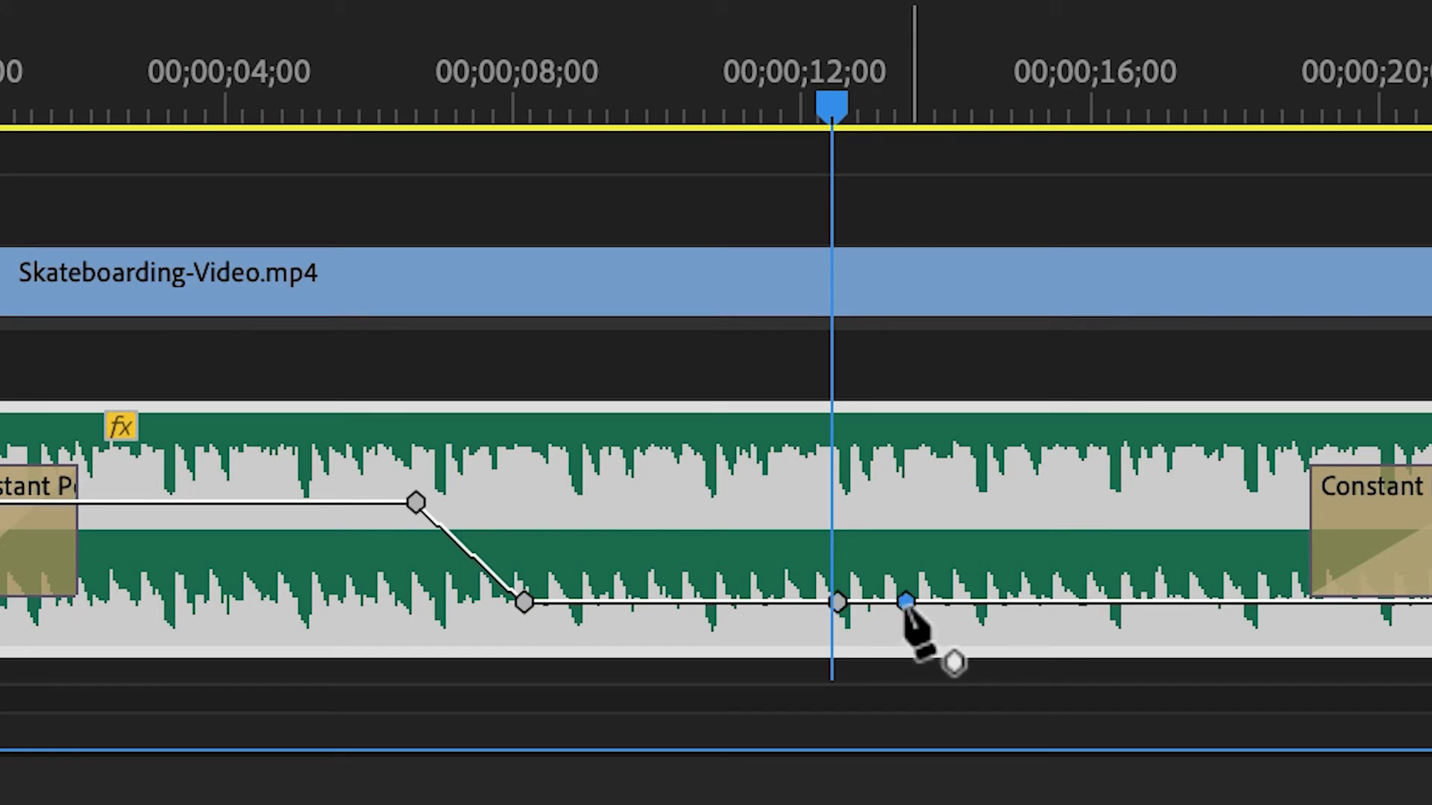
pyautogui.moveTo(904, 601); pyautogui.dragTo(903, 534)
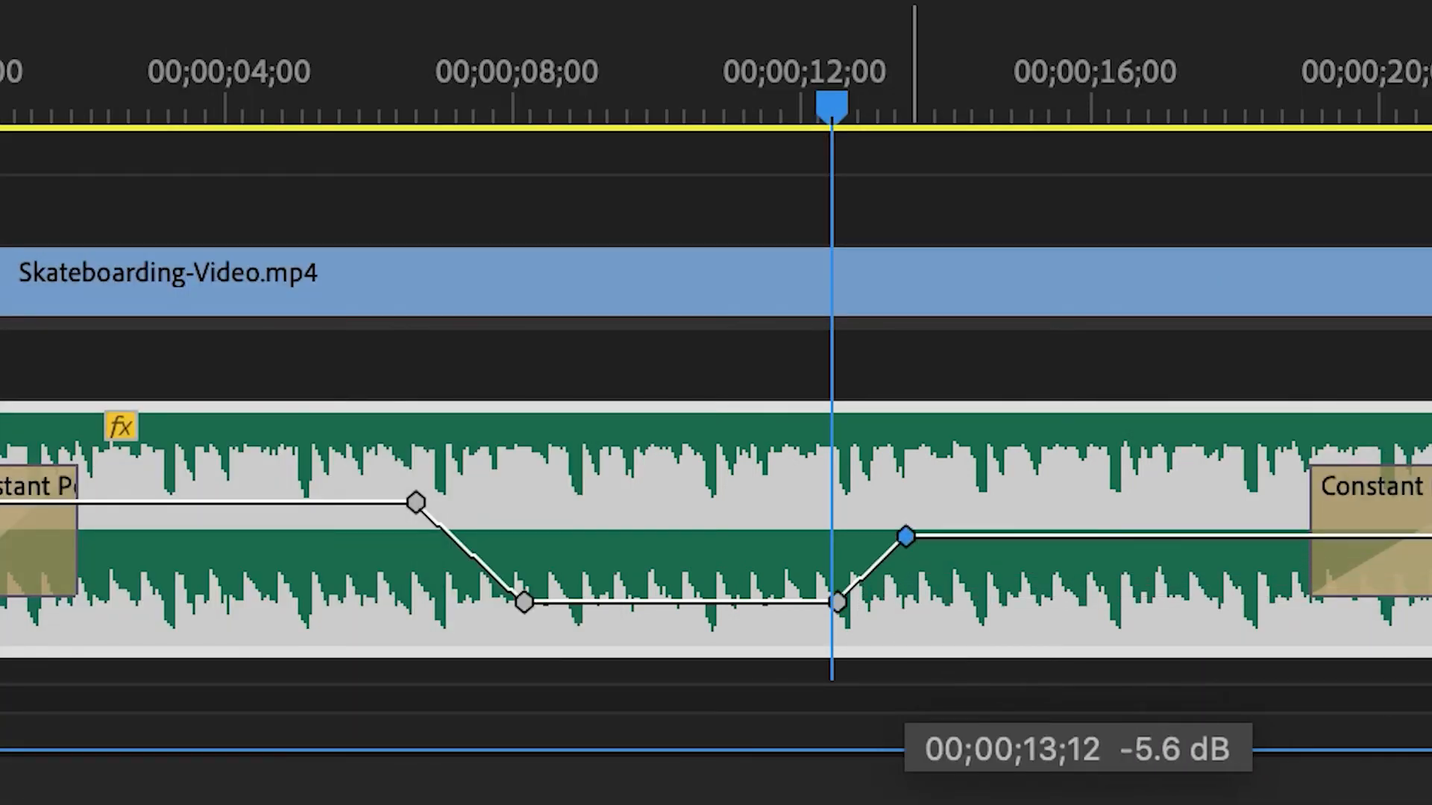
pyautogui.moveTo(904, 534); pyautogui.dragTo(895, 504)
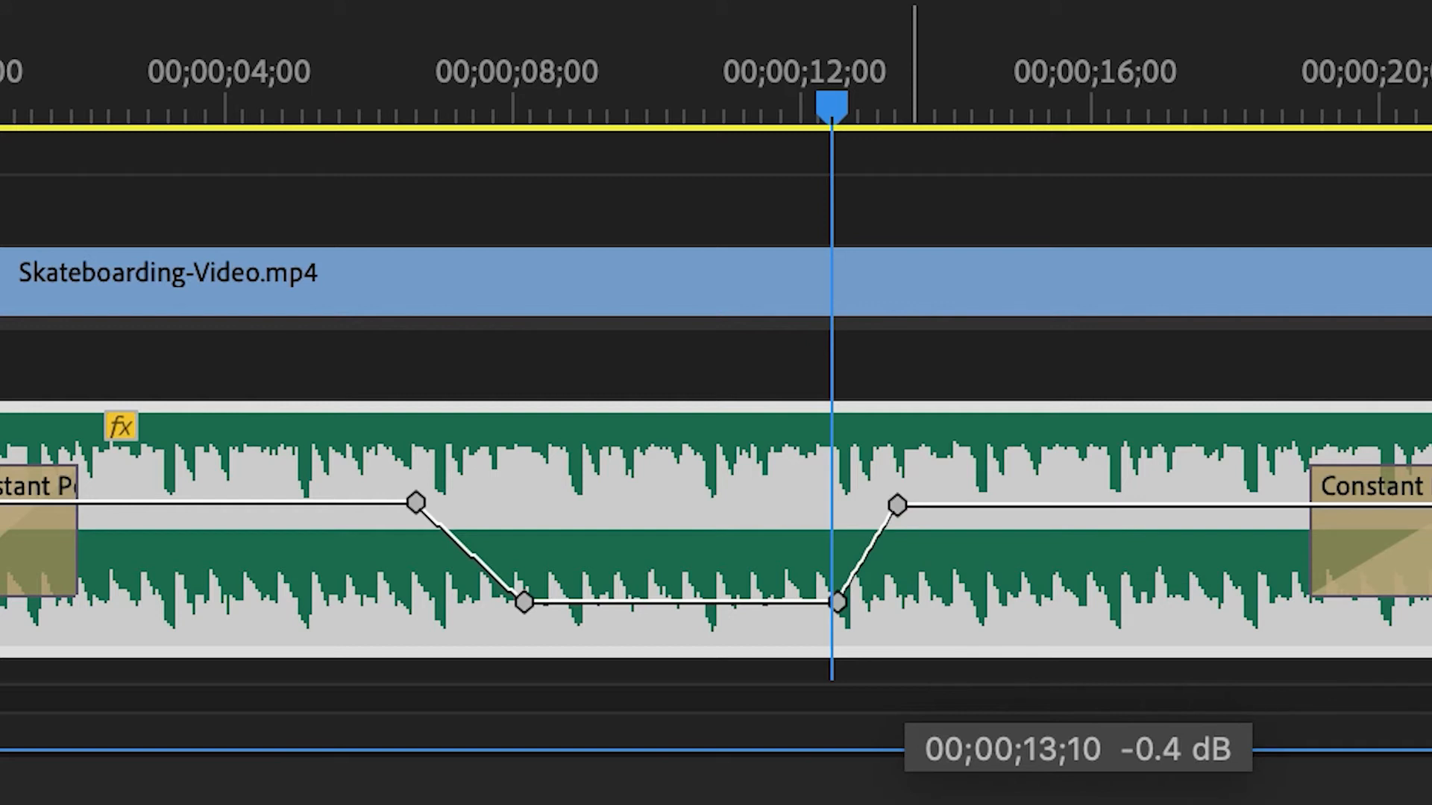
pyautogui.moveTo(895, 508); pyautogui.dragTo(895, 503)
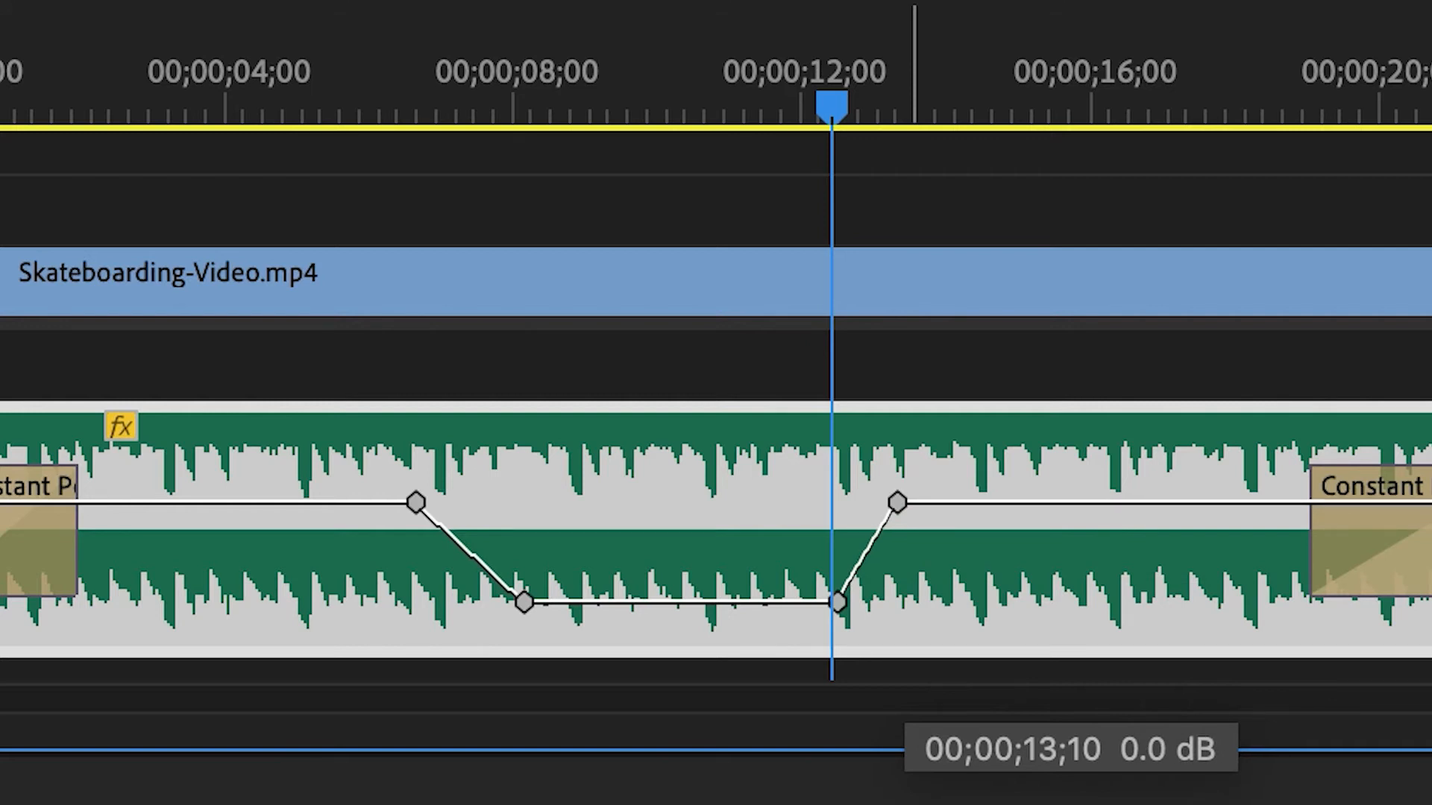
pyautogui.click(895, 502)
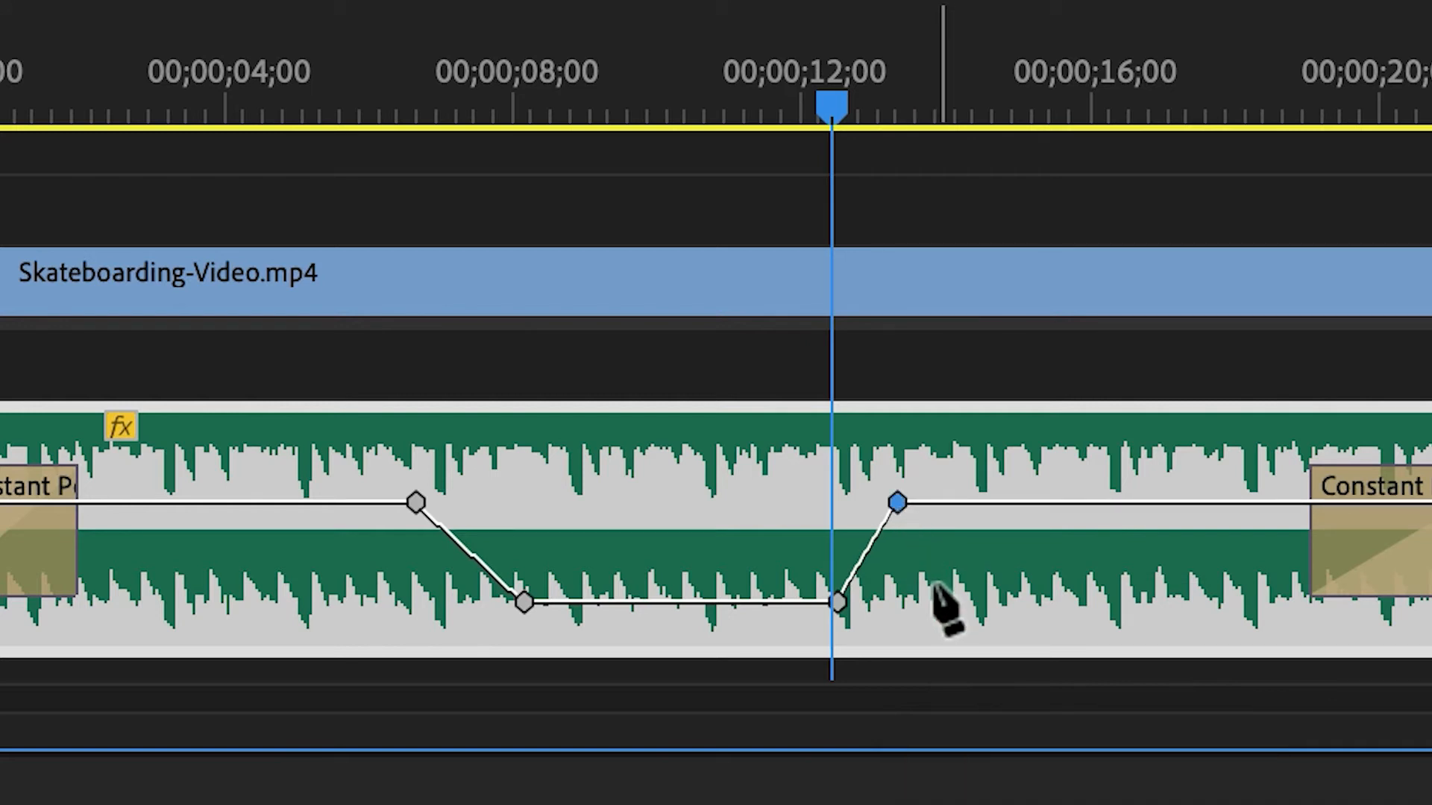
pyautogui.moveTo(945, 594)
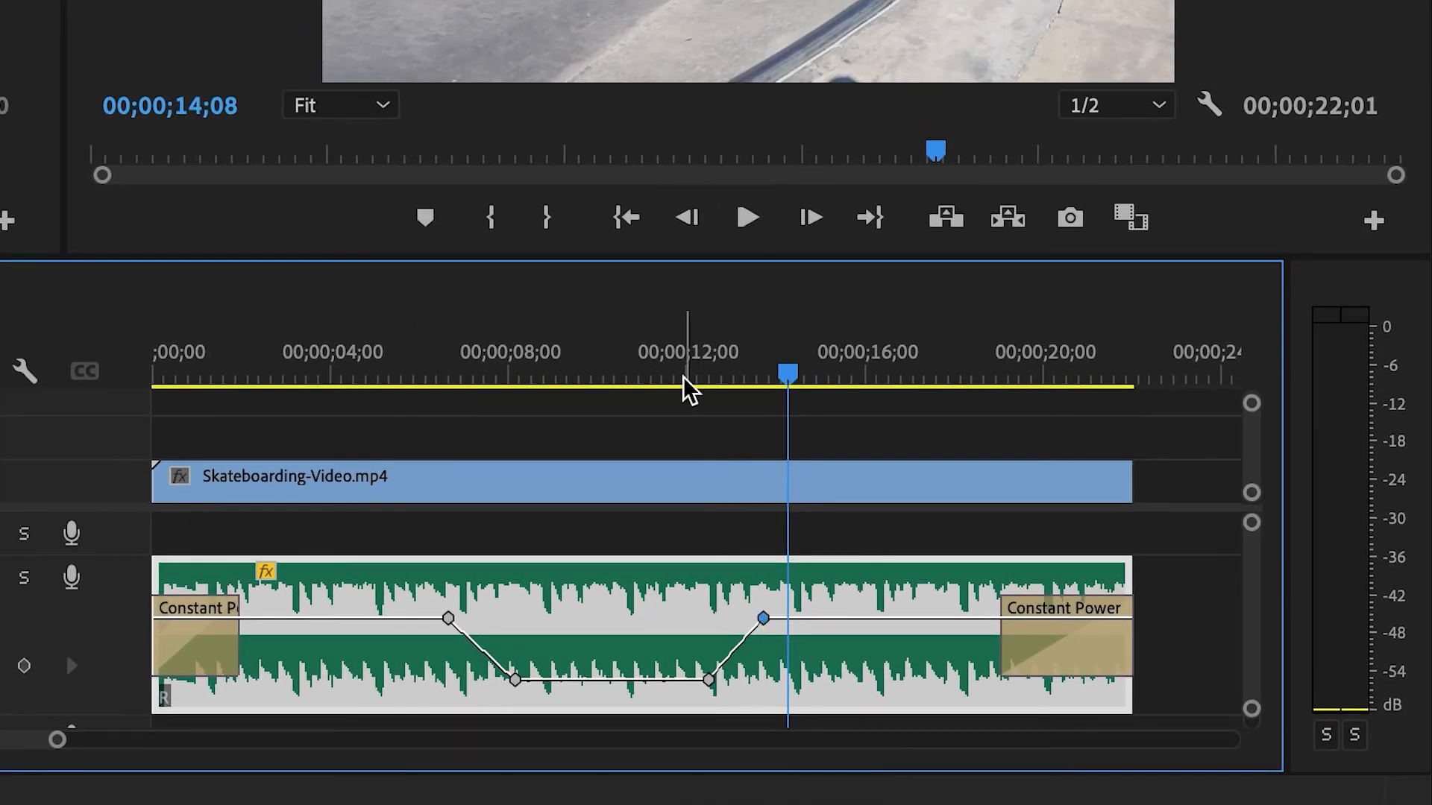
pyautogui.click(674, 373)
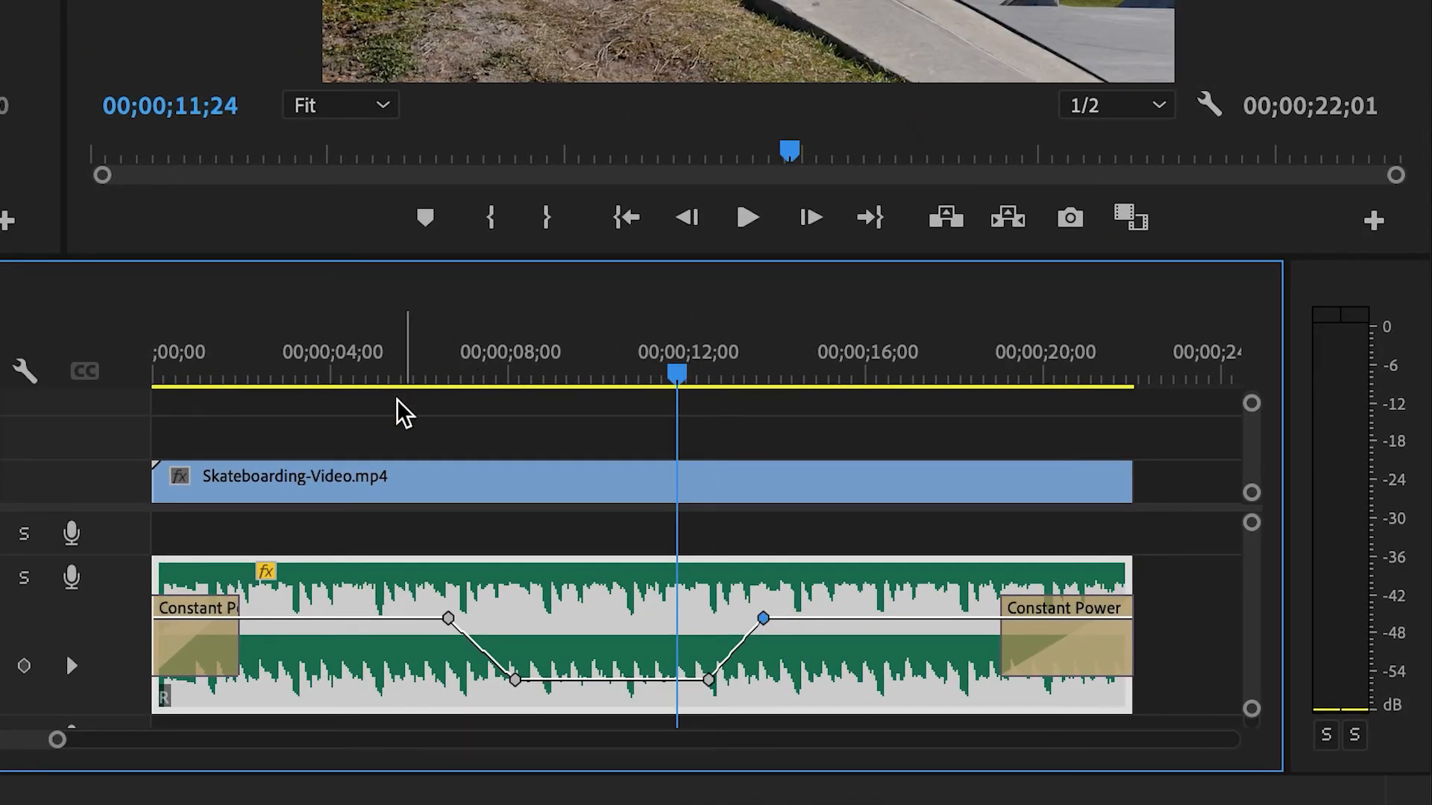